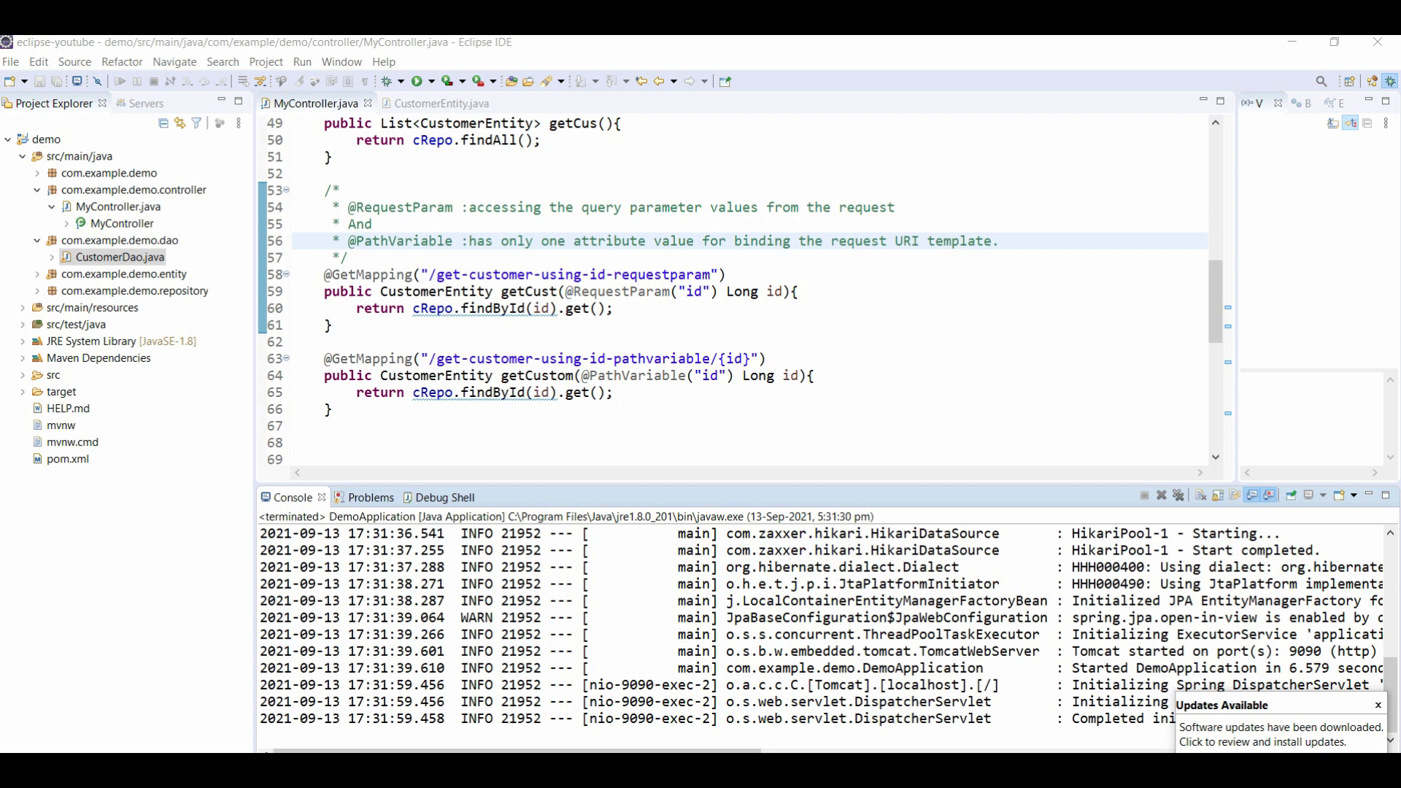
Send the getAllCustomers GET request and review the 200 OK JSON customer list
double_click(400, 207)
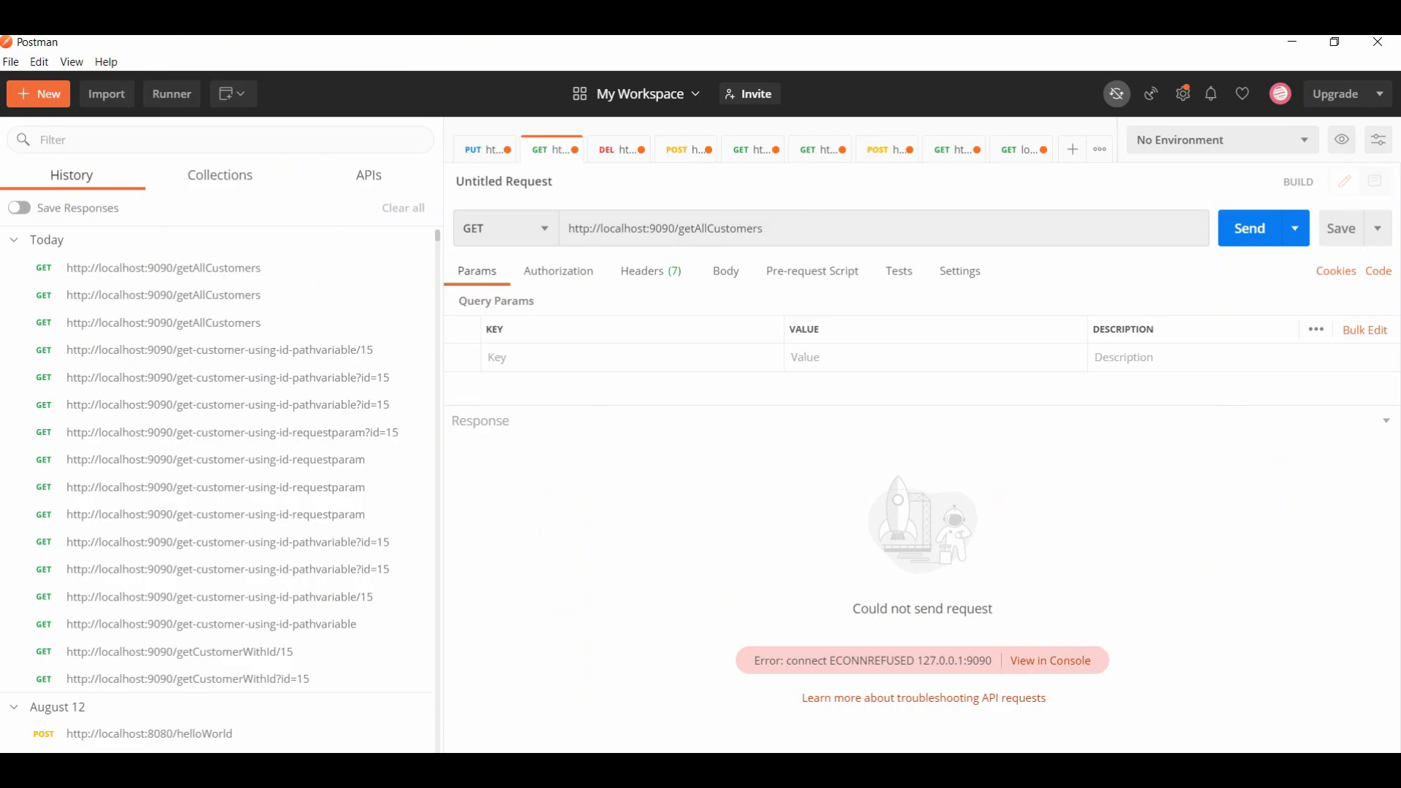
click(1250, 227)
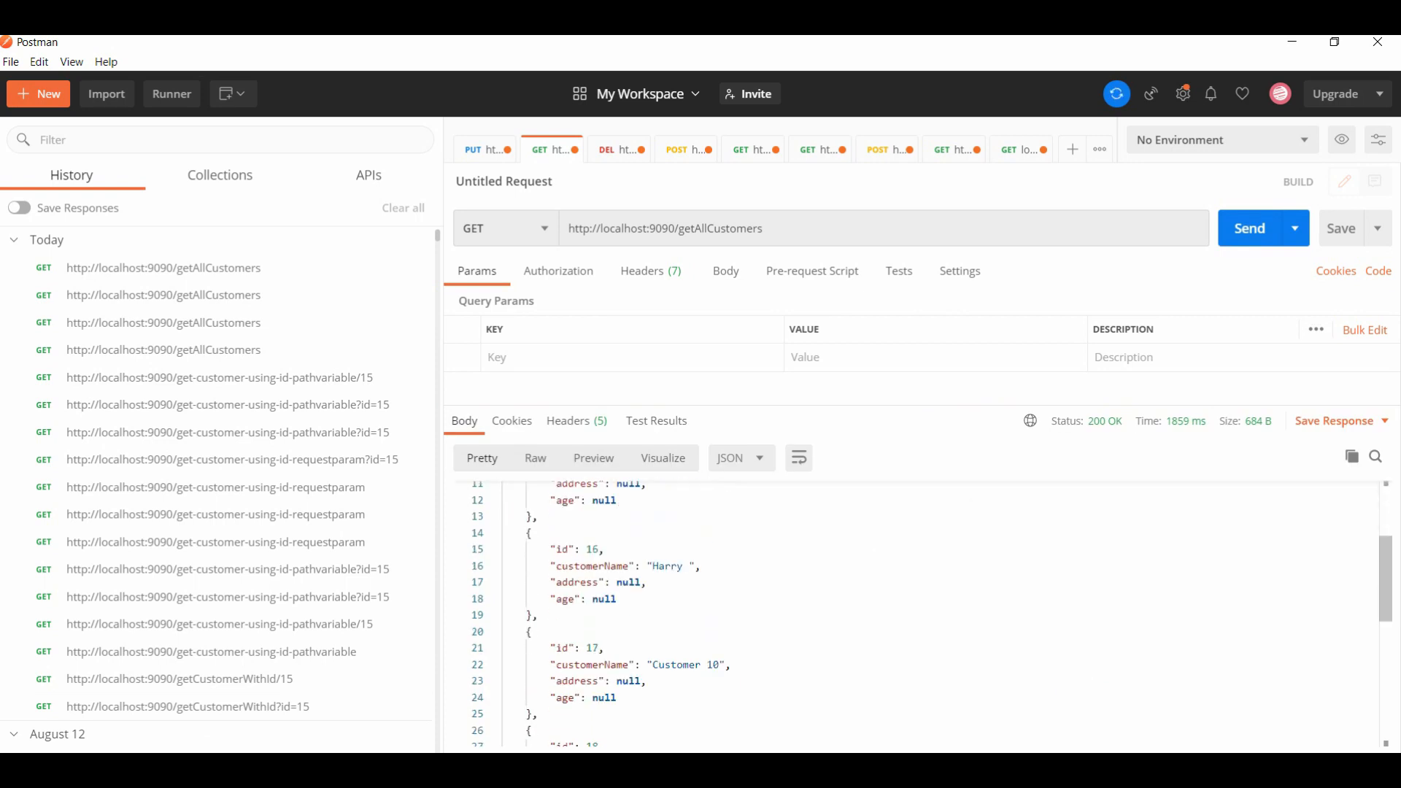
scroll(down, 3)
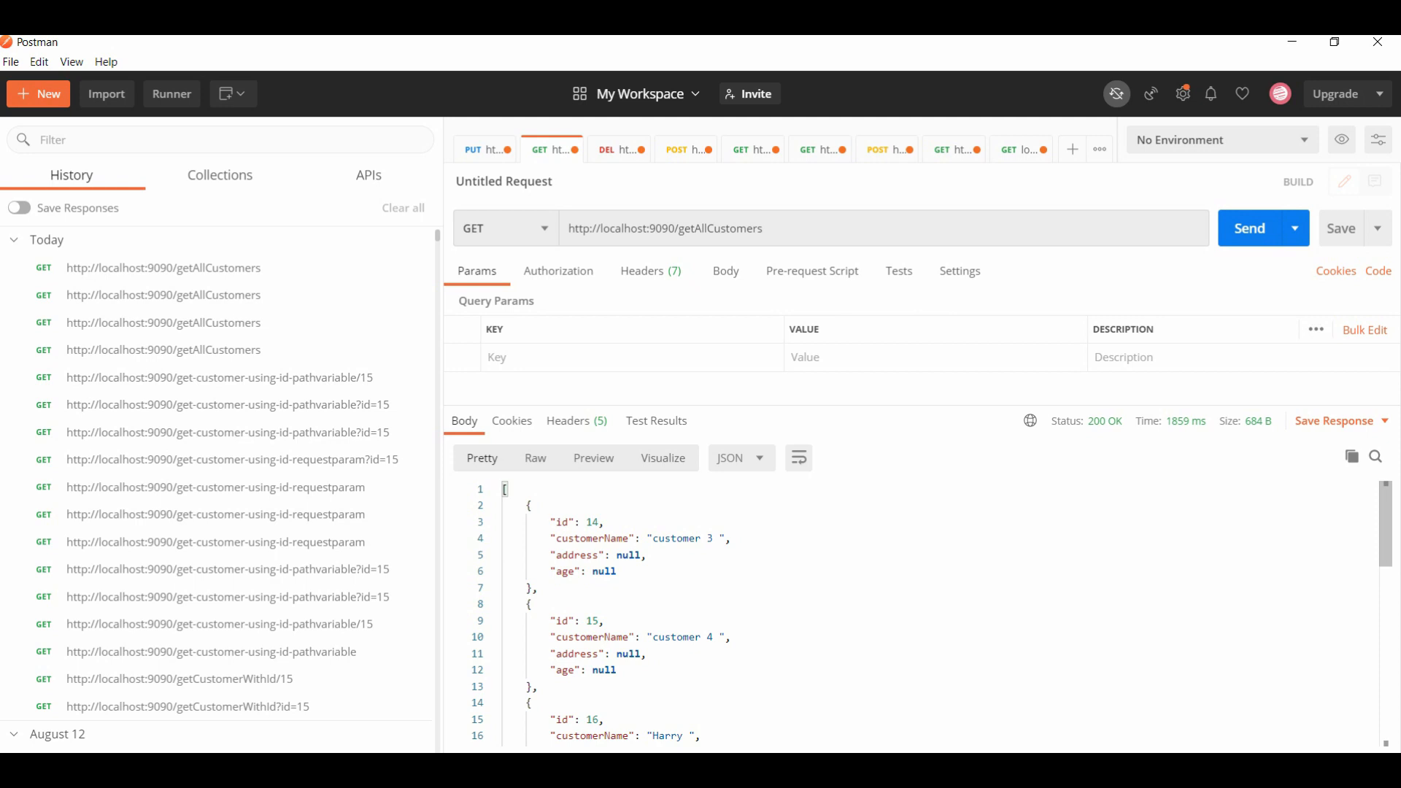
scroll(down, 3)
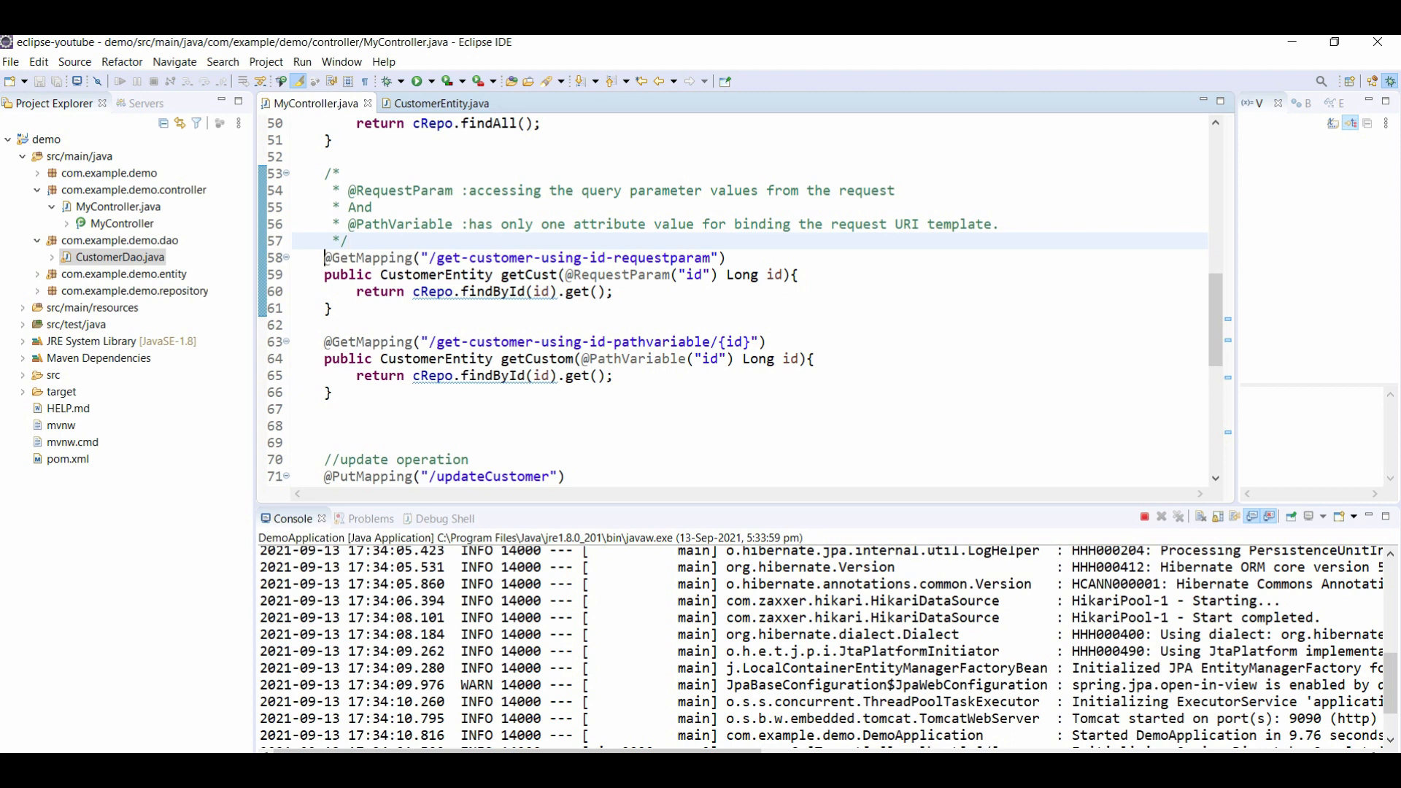
Zoom in the MyController editor text via Window > Editor > Zoom In
drag(324, 257, 331, 308)
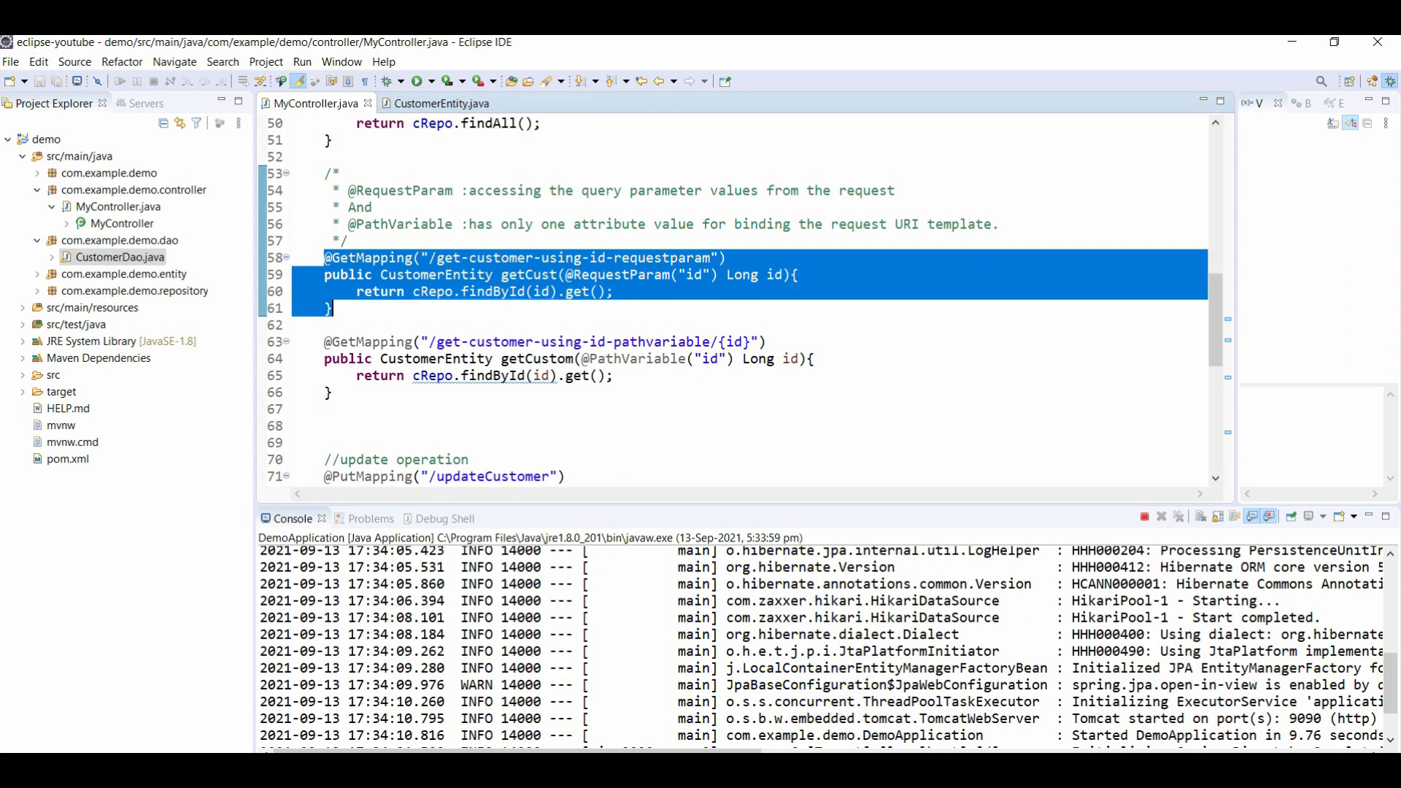
click(342, 61)
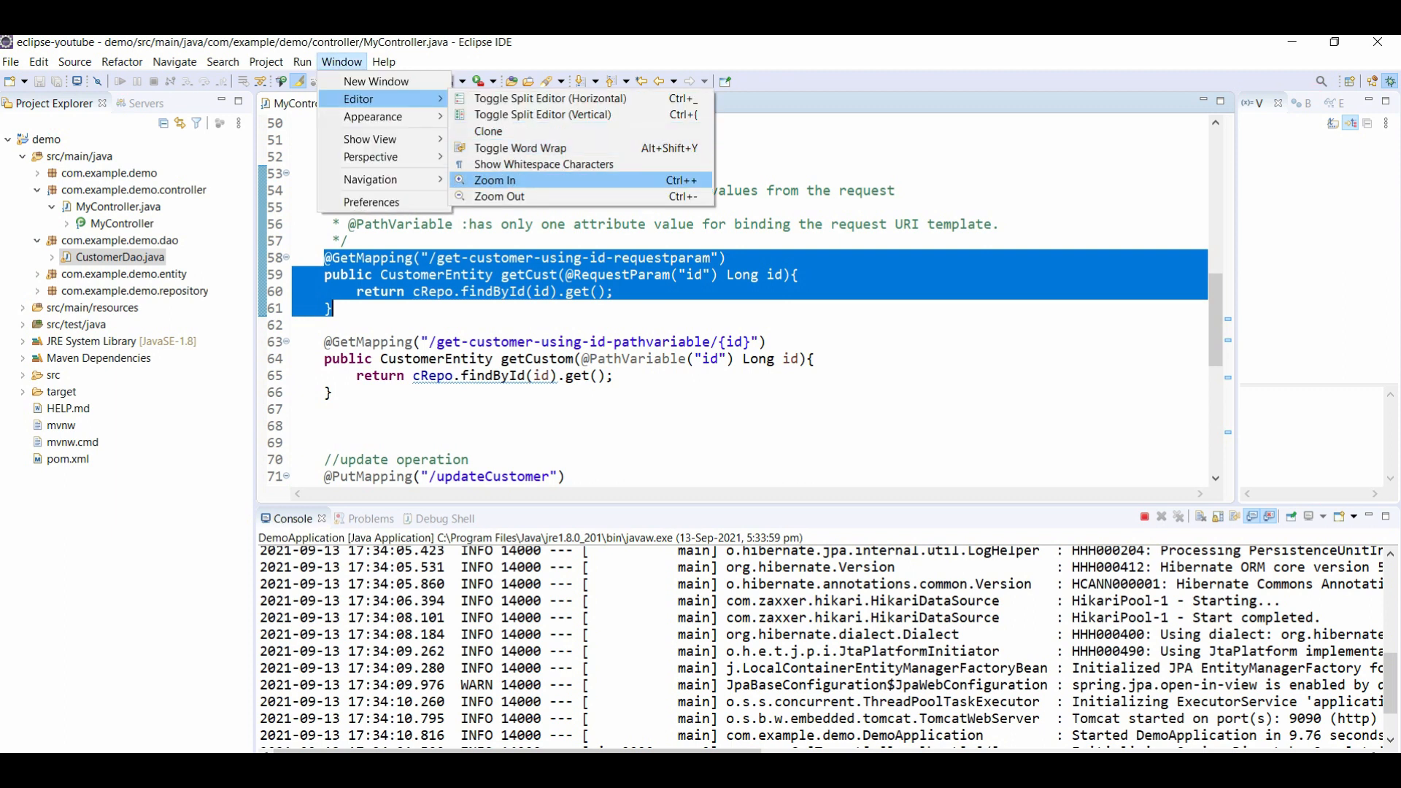
click(495, 179)
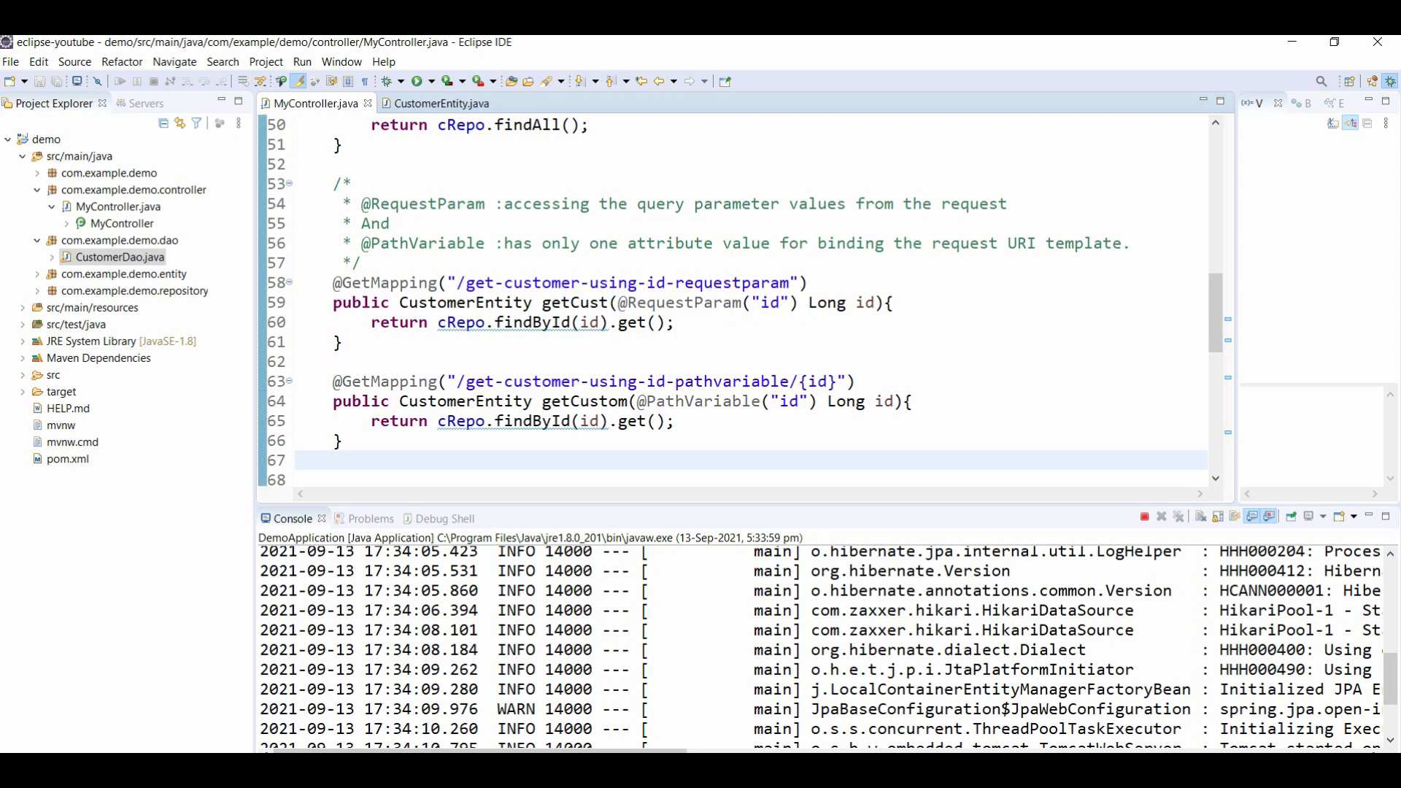
drag(455, 283, 716, 283)
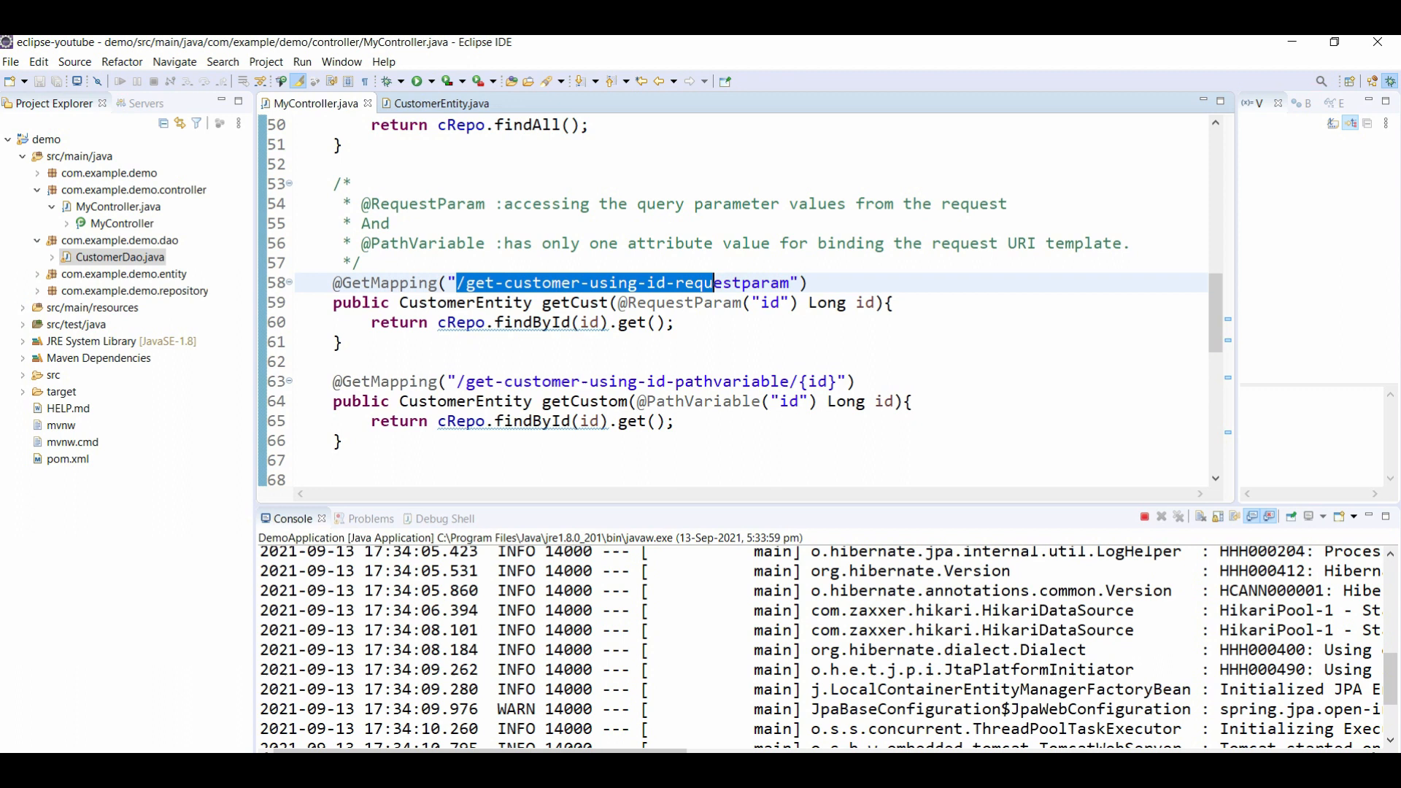
click(755, 283)
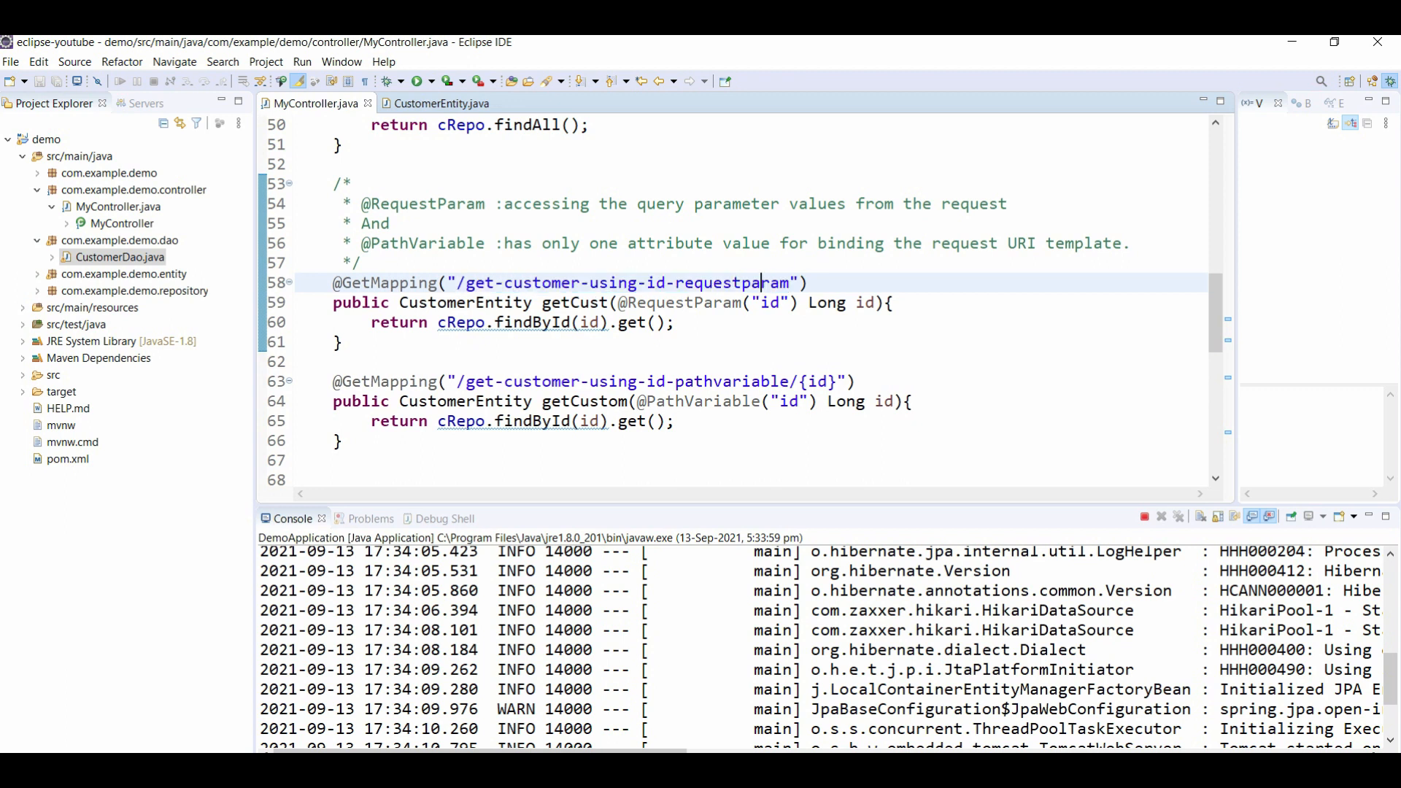
double_click(732, 281)
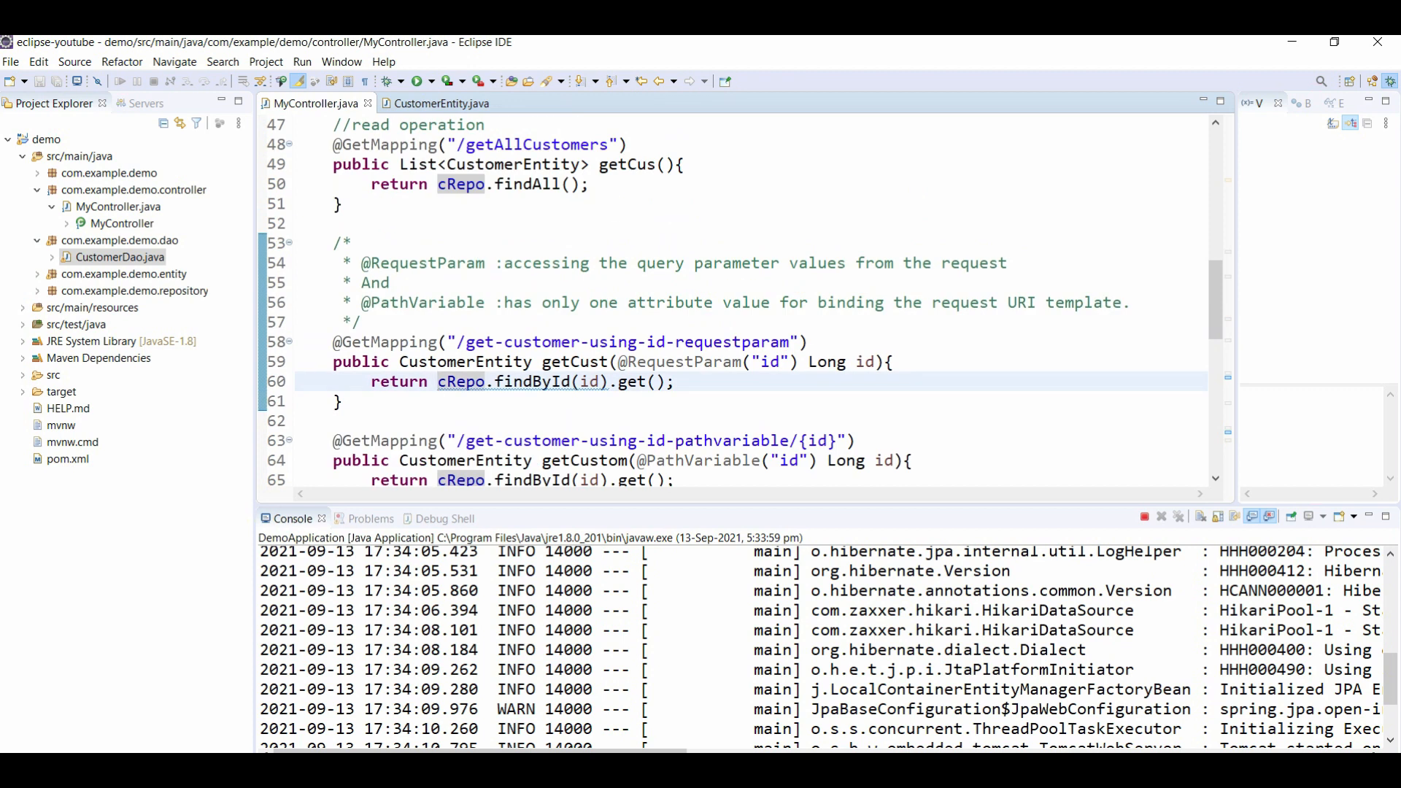
drag(333, 145, 345, 205)
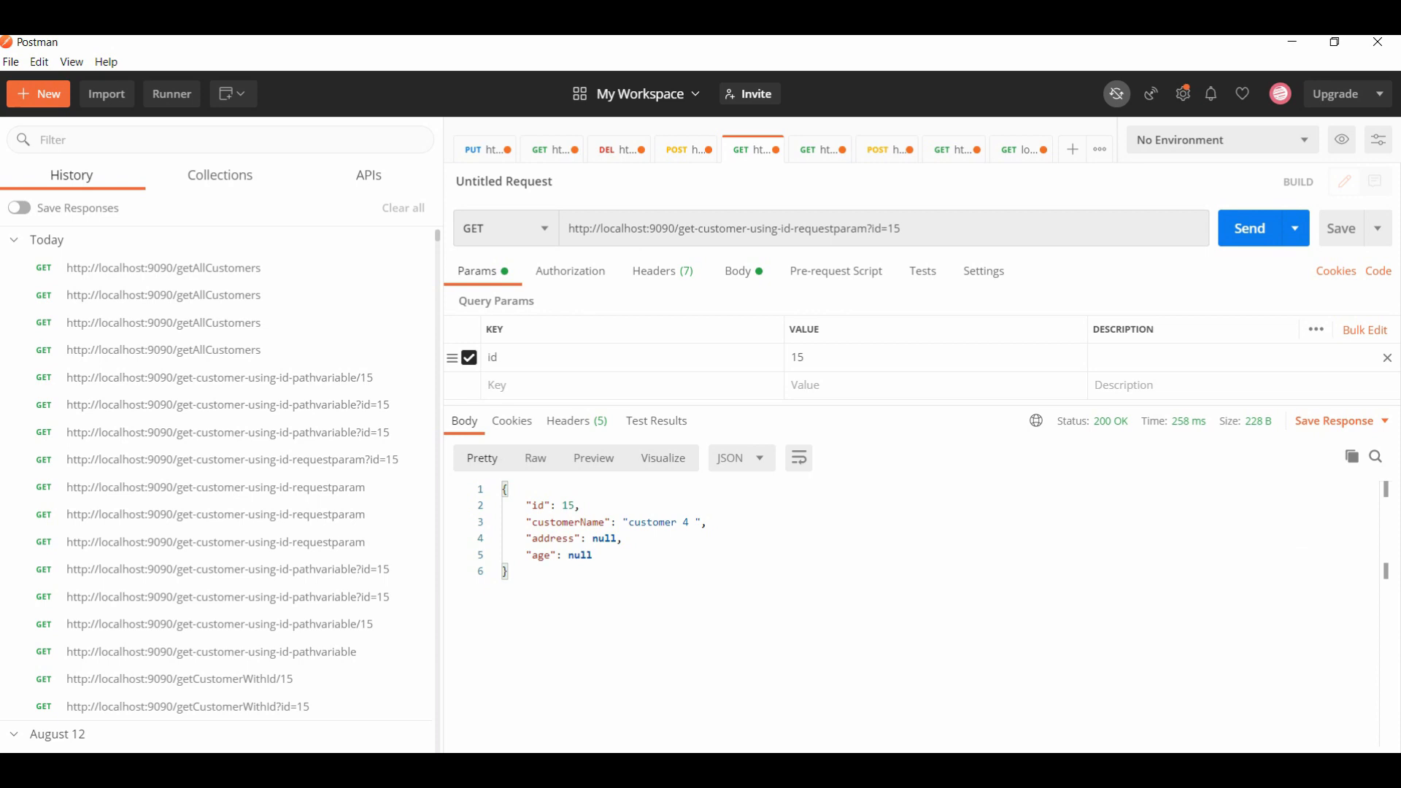
Disable the id query parameter and set the request body to empty raw text
click(469, 357)
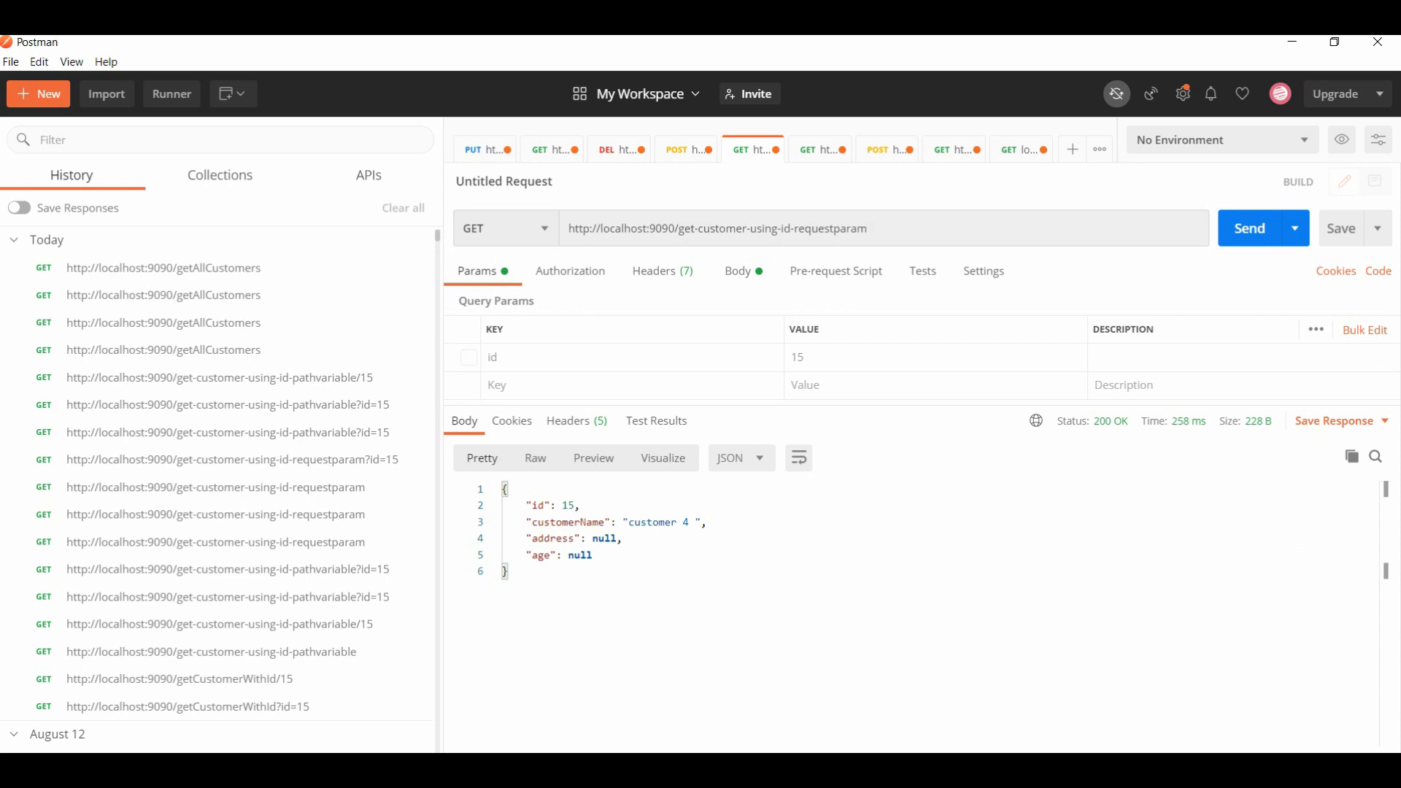
double_click(771, 228)
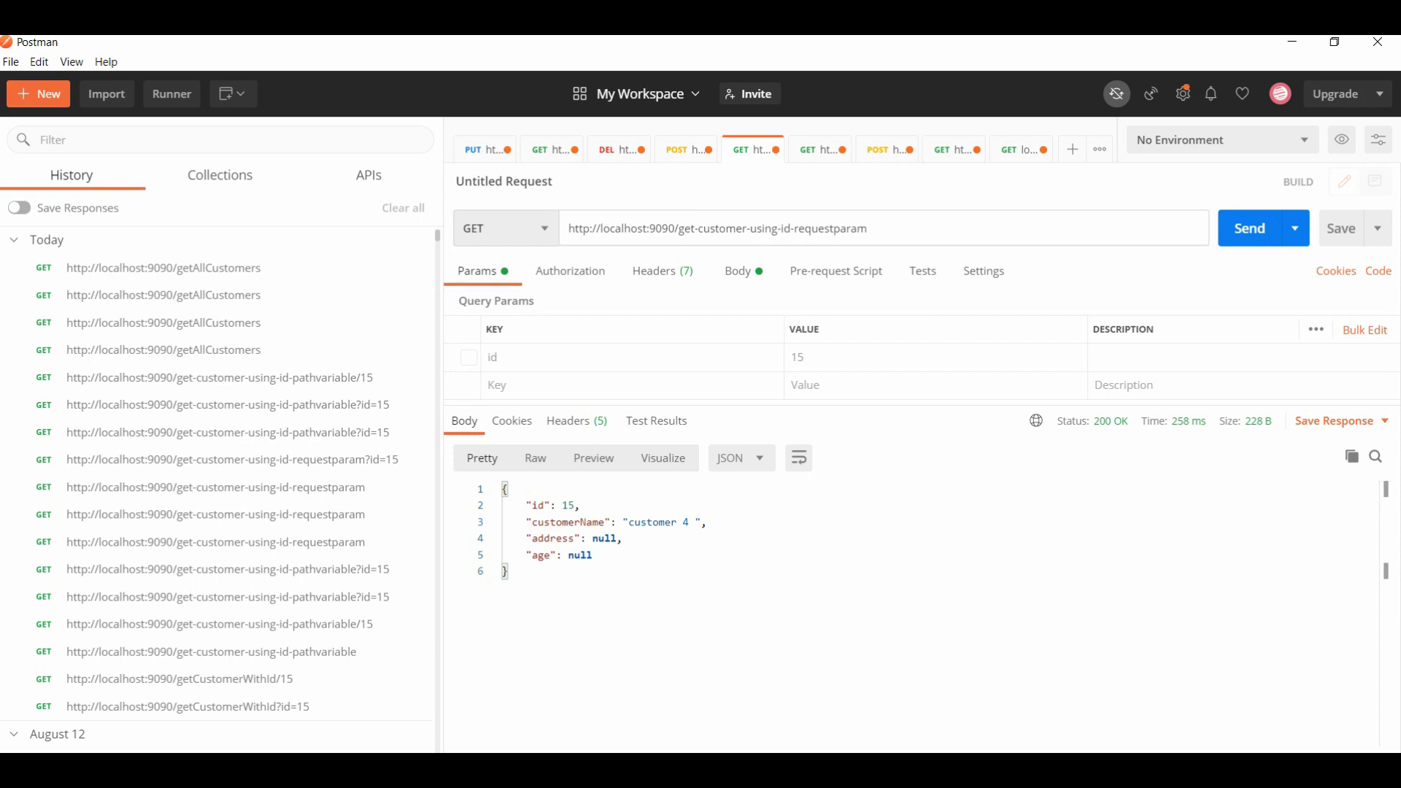
click(738, 271)
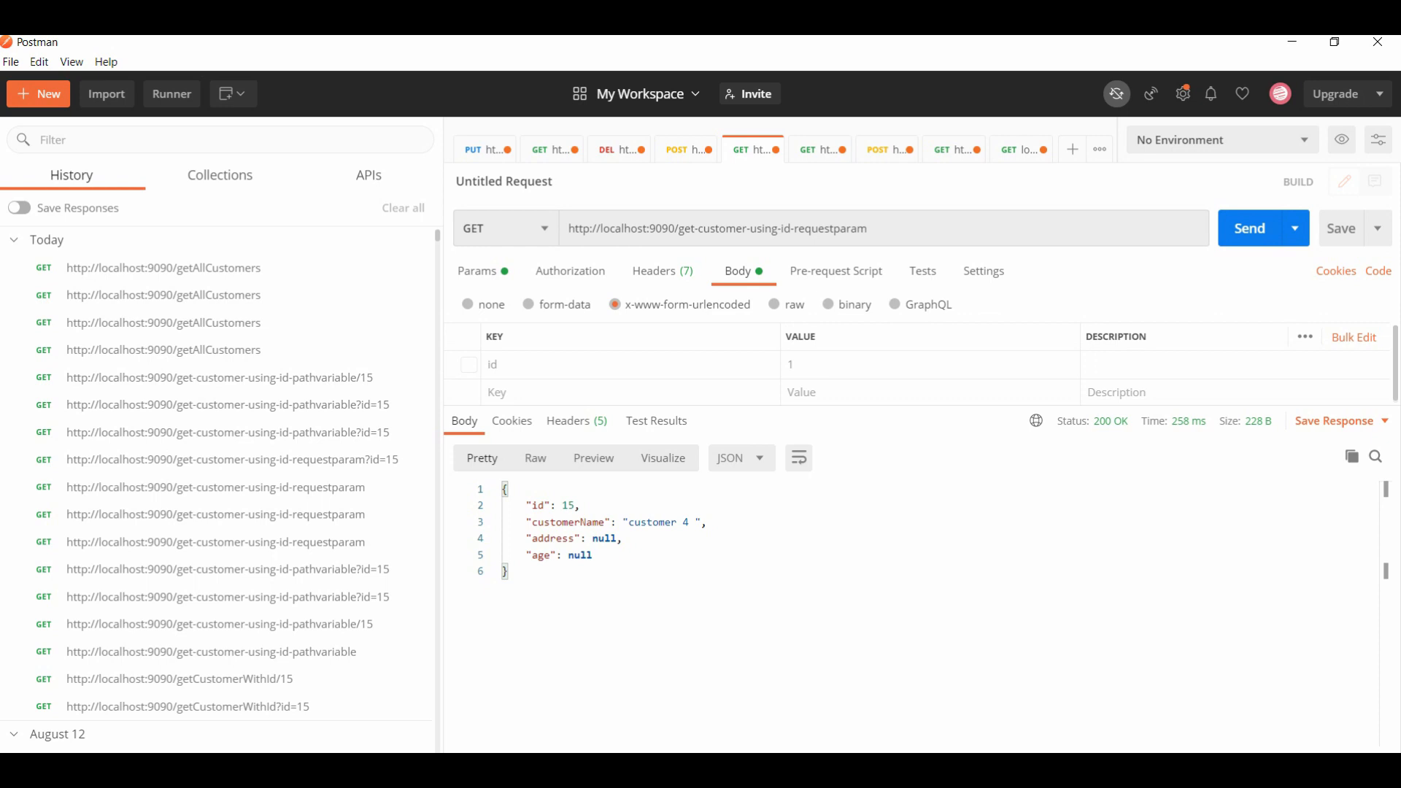
click(775, 305)
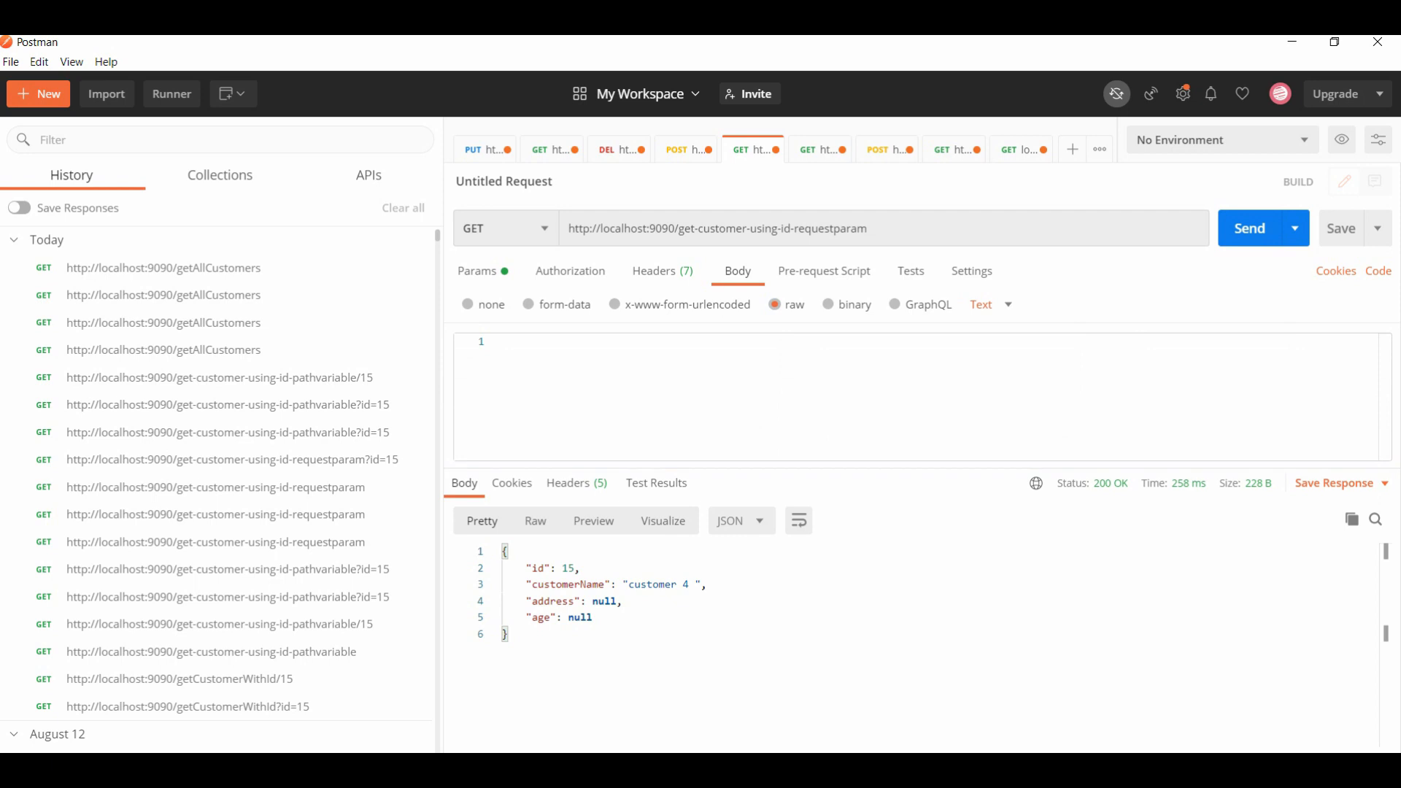
click(477, 271)
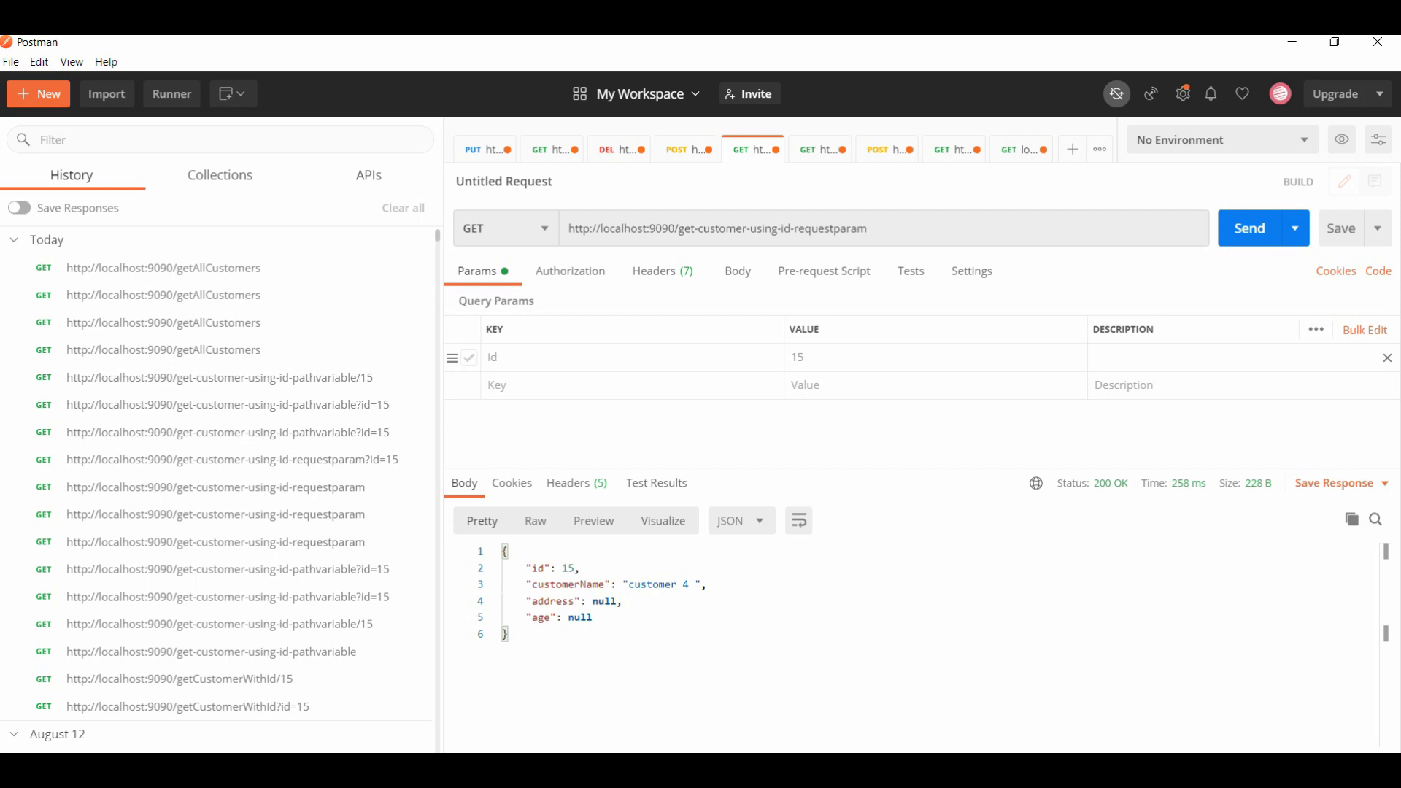
Re-enable id, request customer 1000 (500 error), then resend with id 15 and switch to getAllCustomers
click(468, 358)
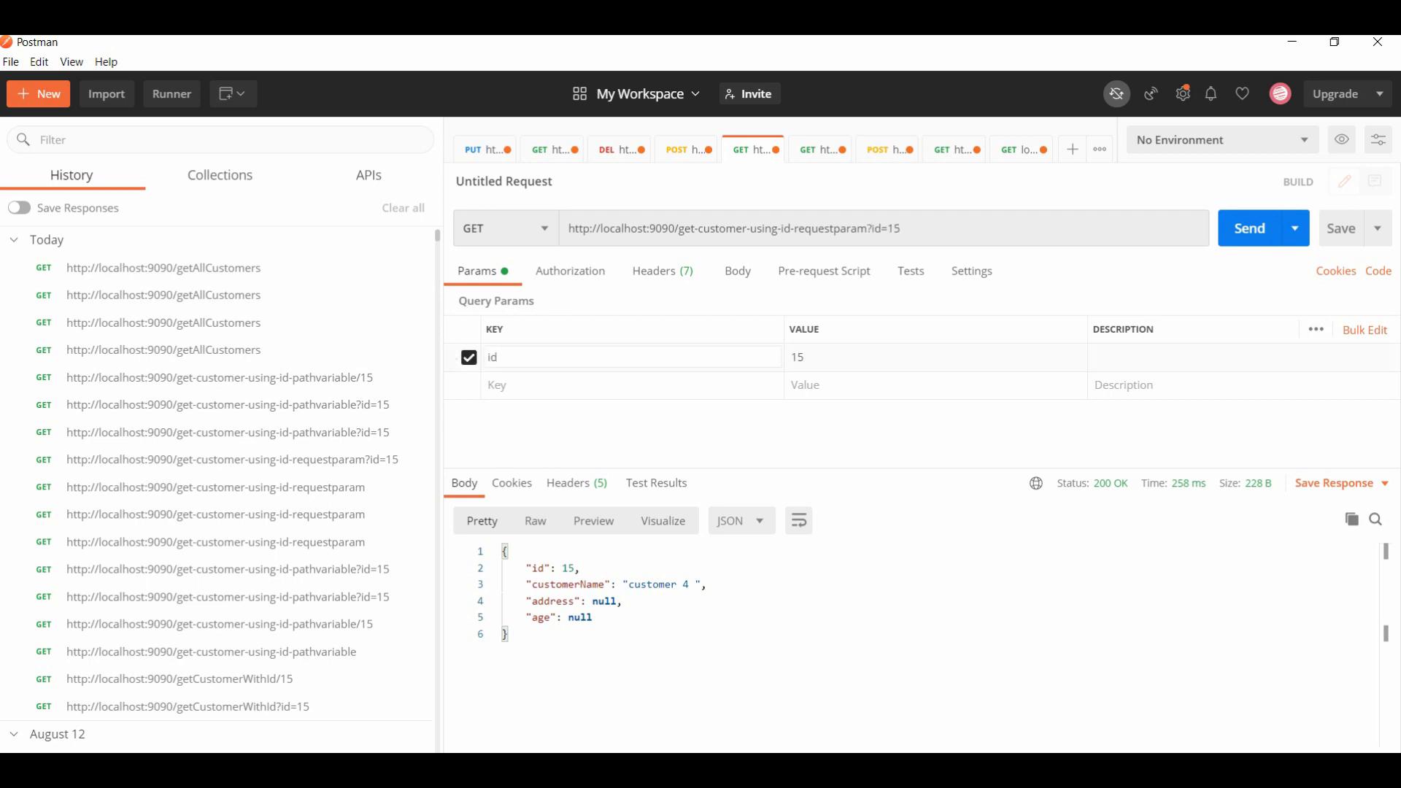
click(893, 356)
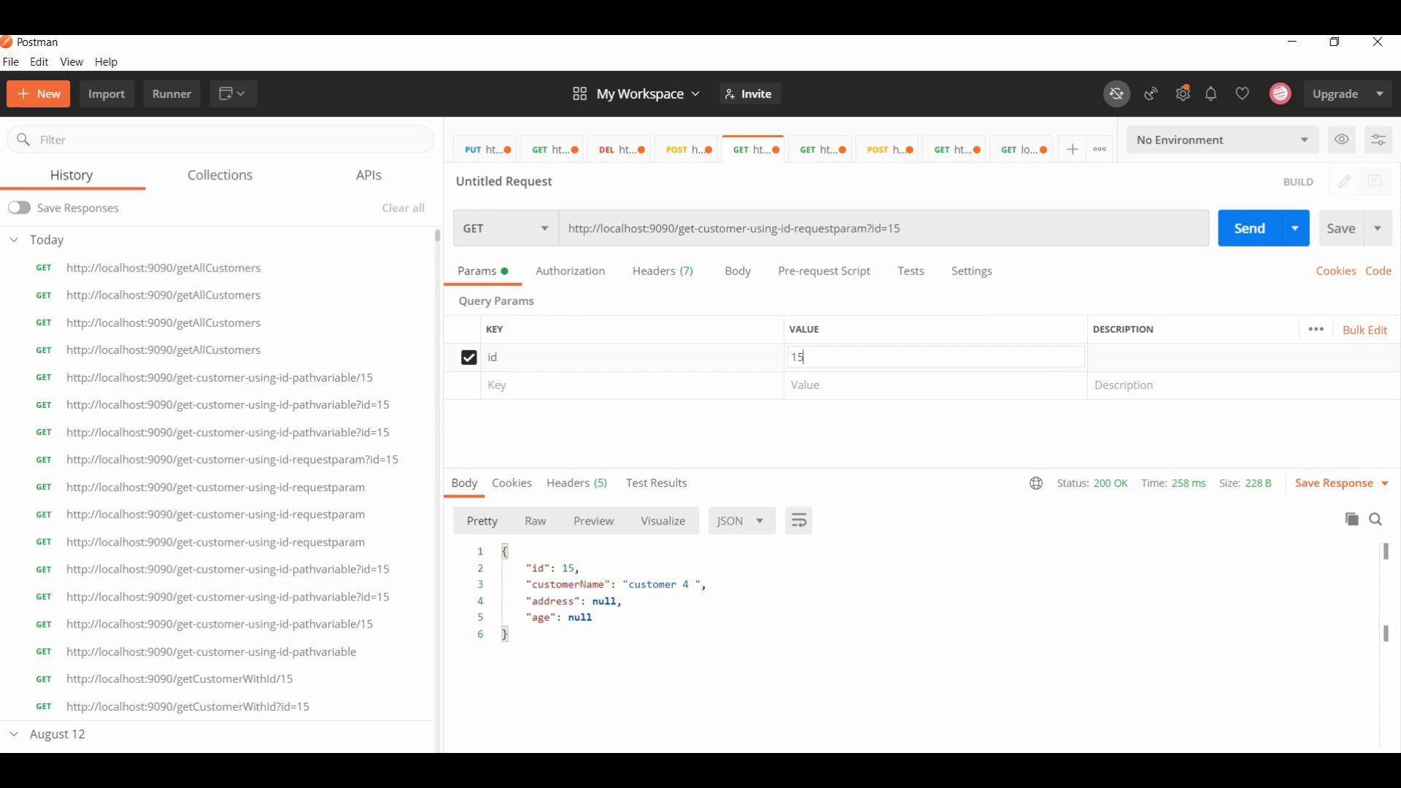
click(1250, 228)
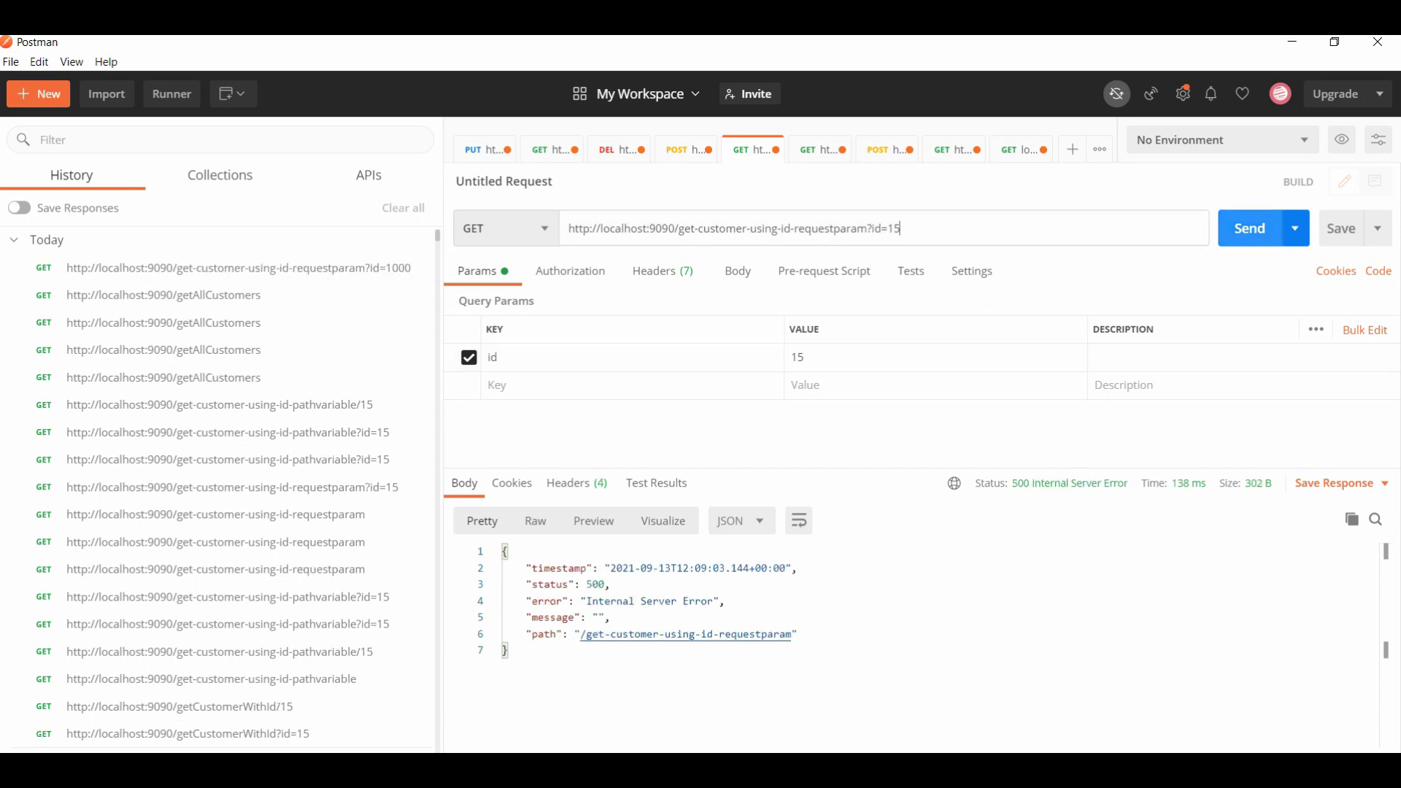
click(1250, 228)
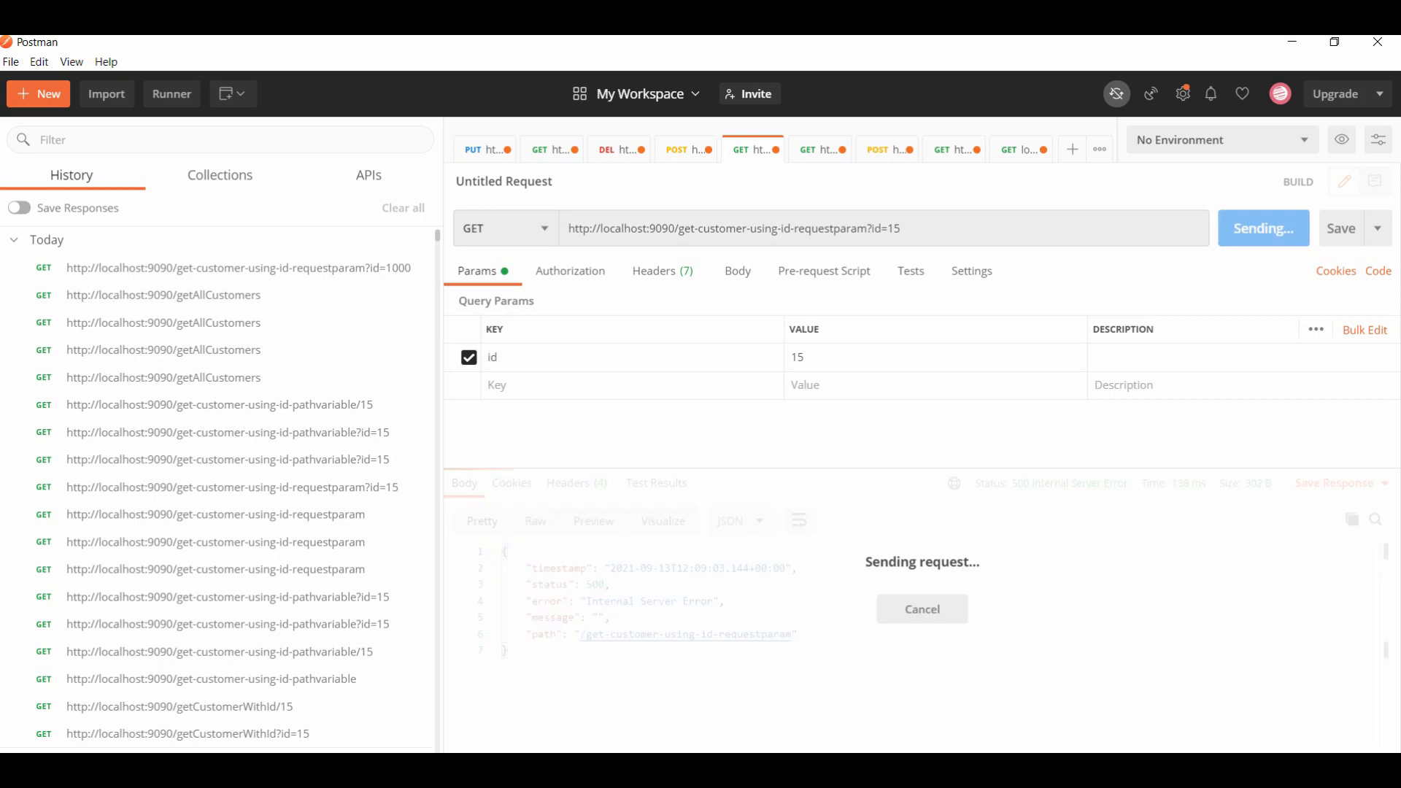
click(1256, 228)
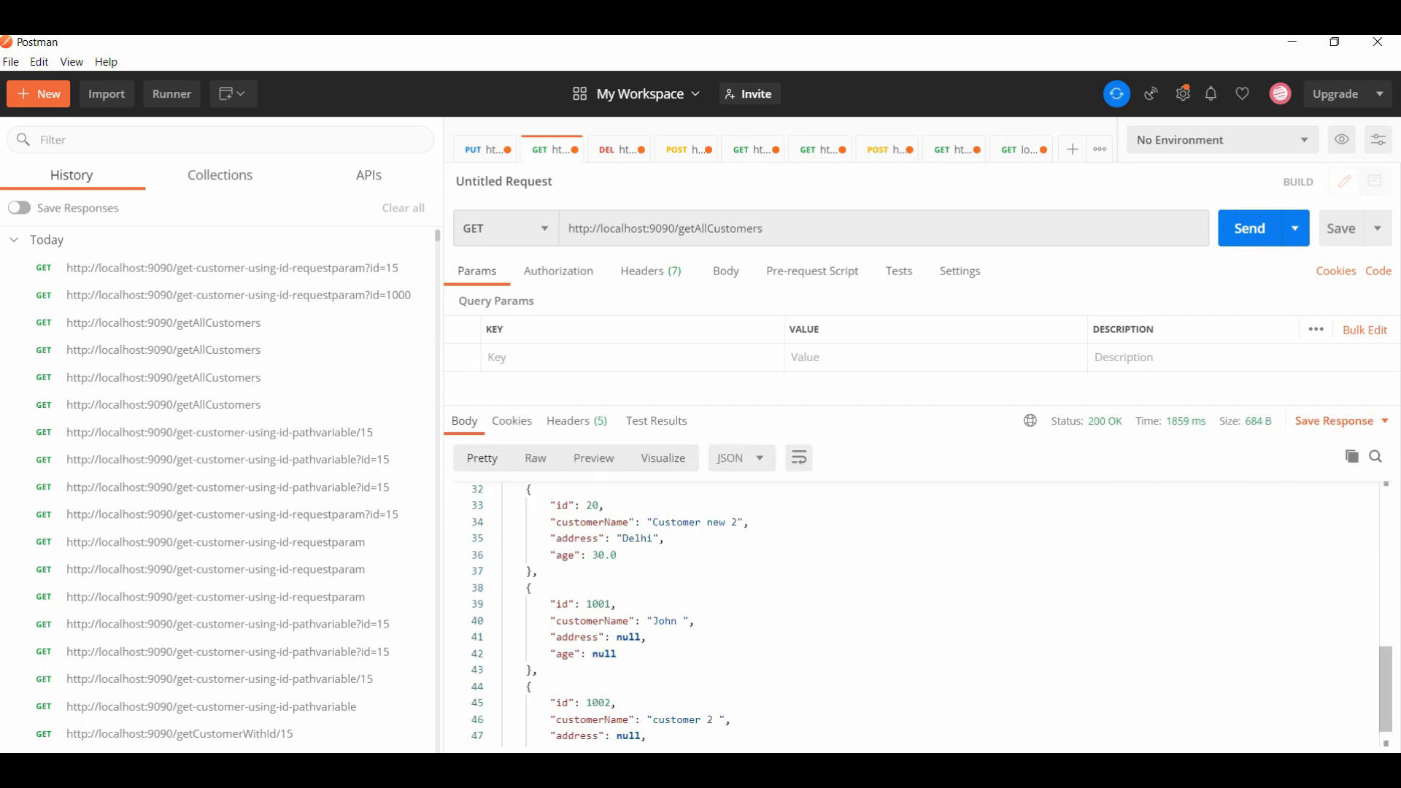
Review customer 1001 (John) returned 200 OK by the request-param lookup, then switch to Eclipse
scroll(down, 3)
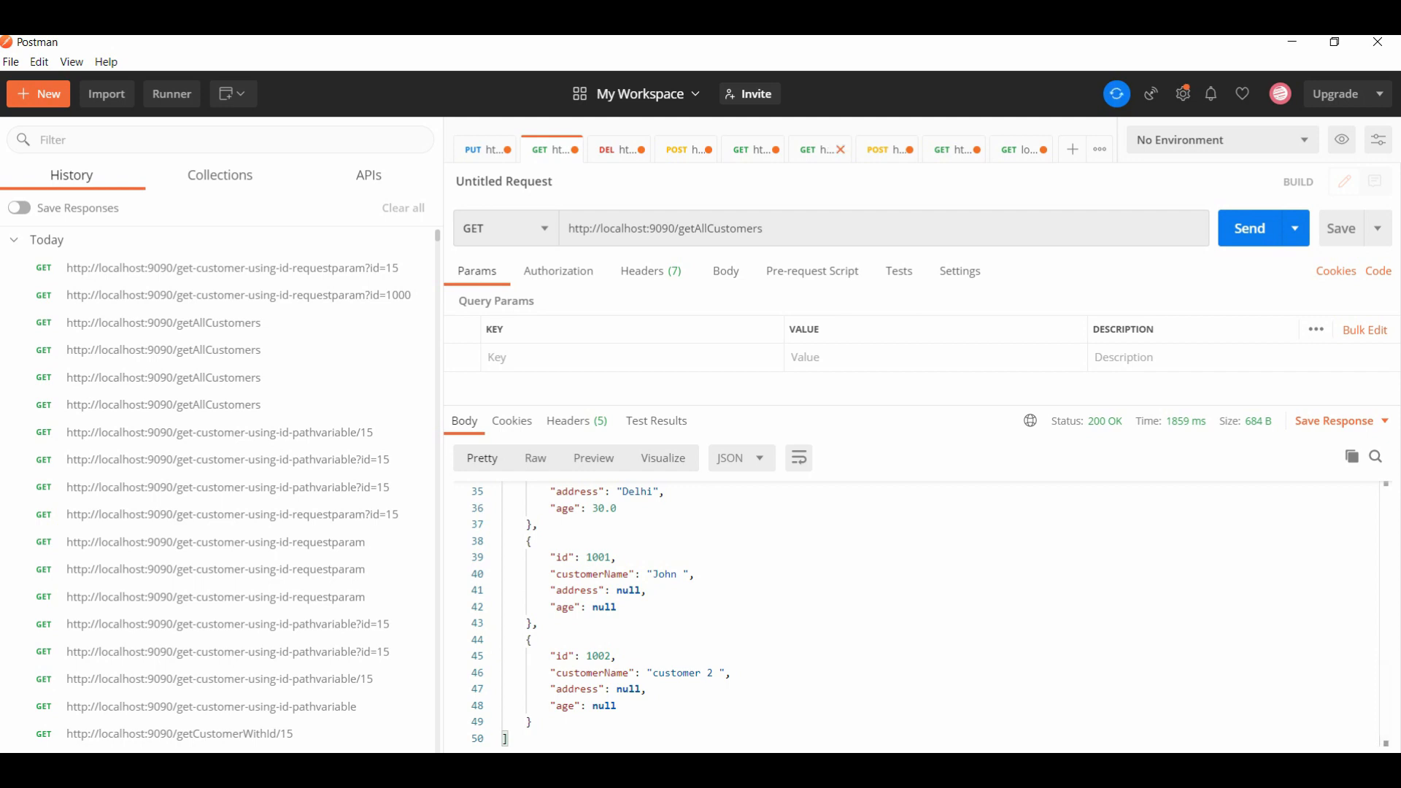
click(815, 149)
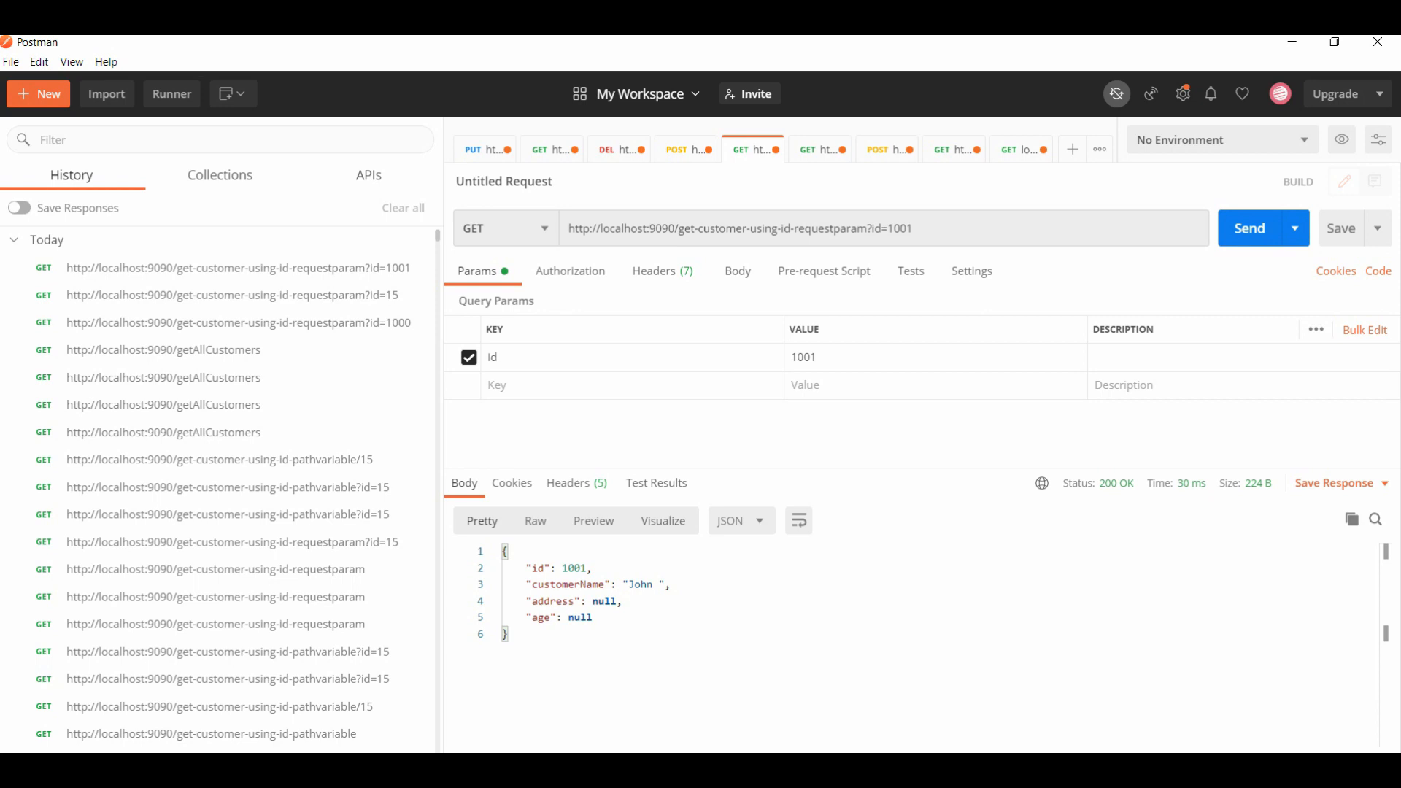
drag(500, 552, 604, 623)
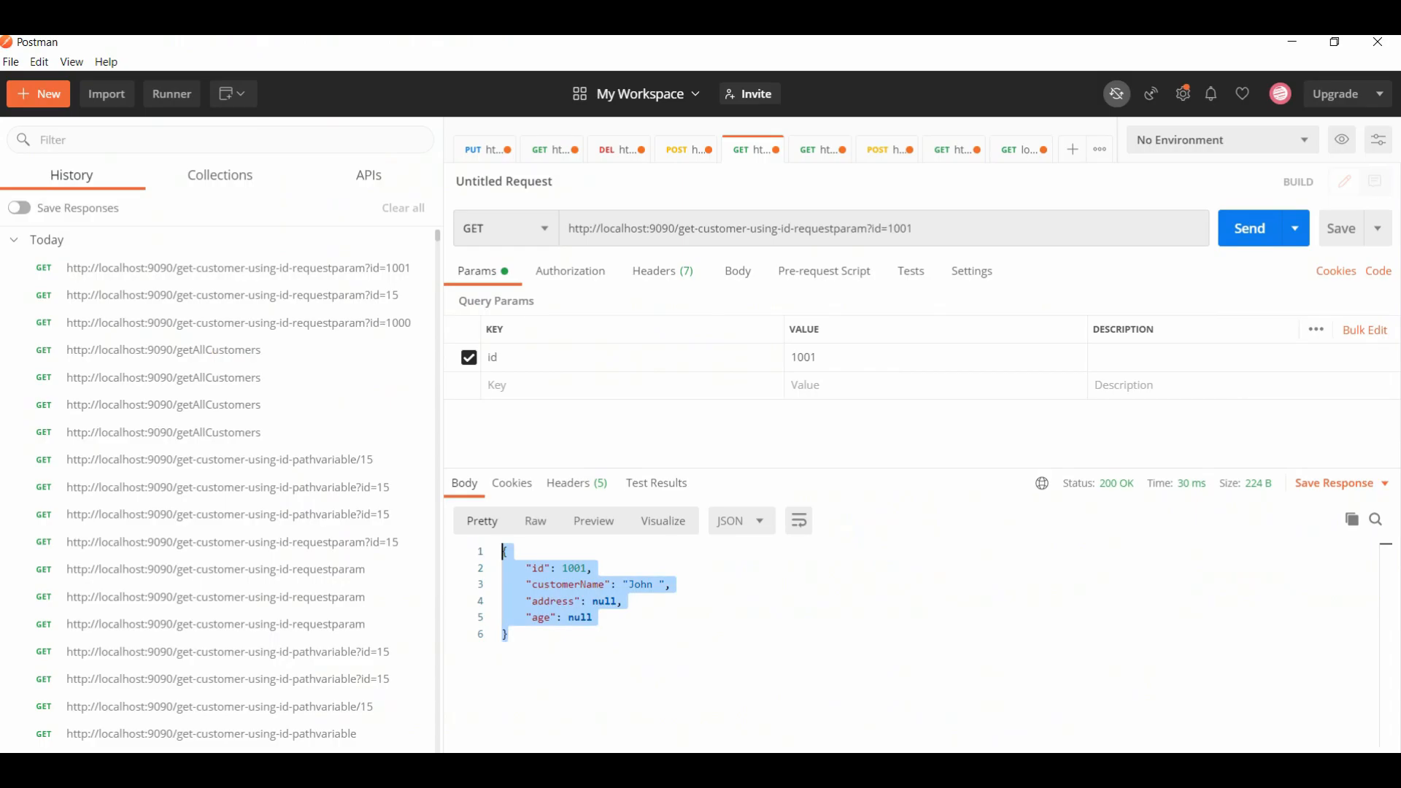
click(880, 228)
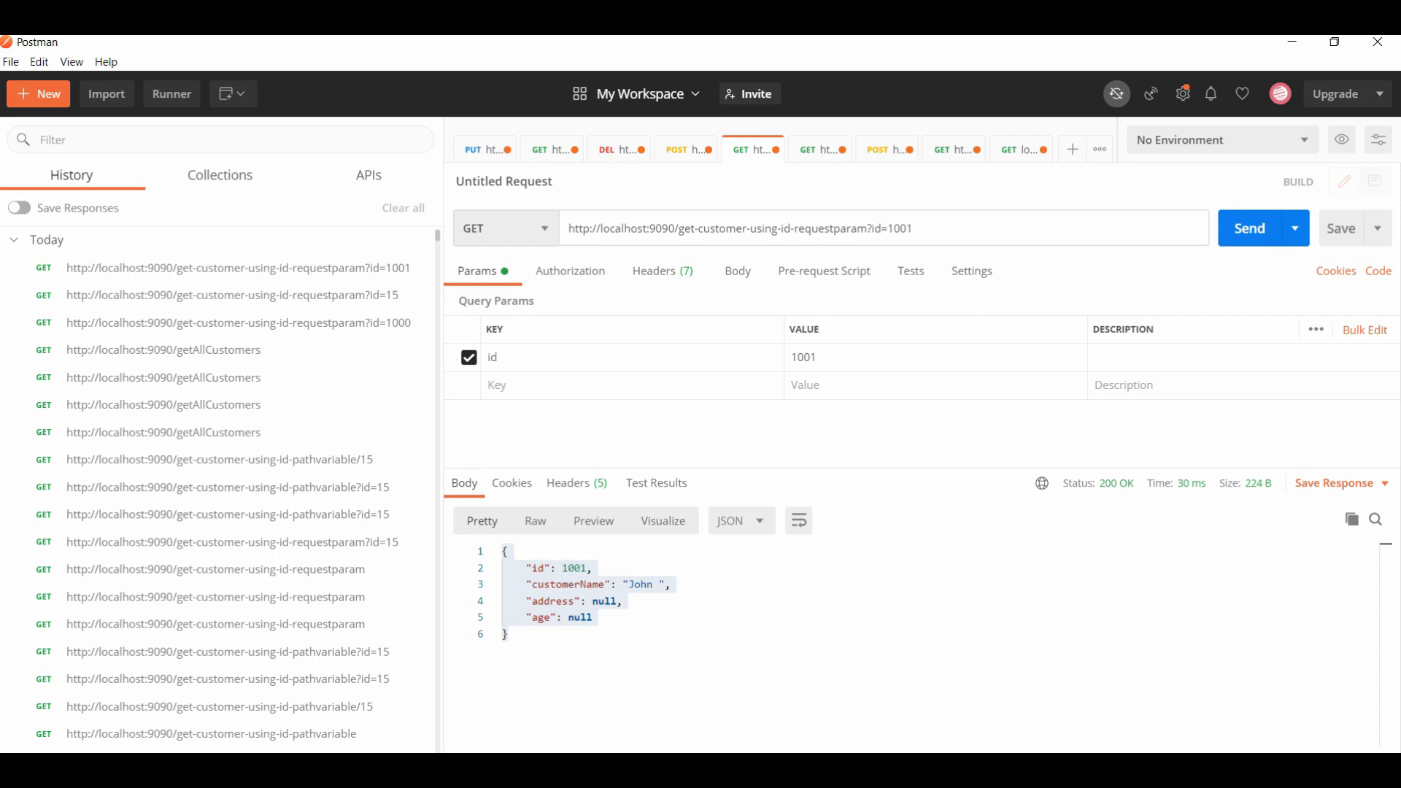
click(907, 228)
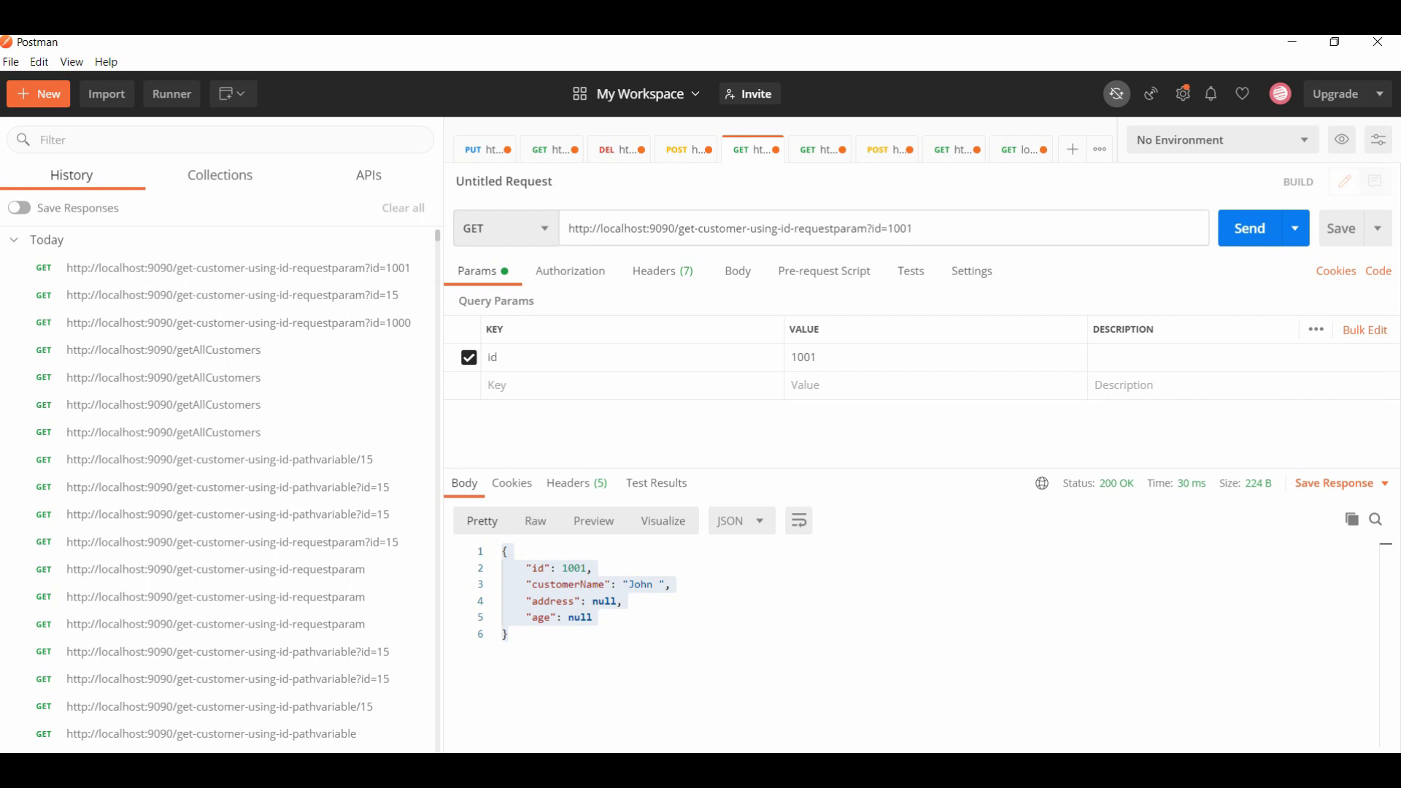
click(909, 228)
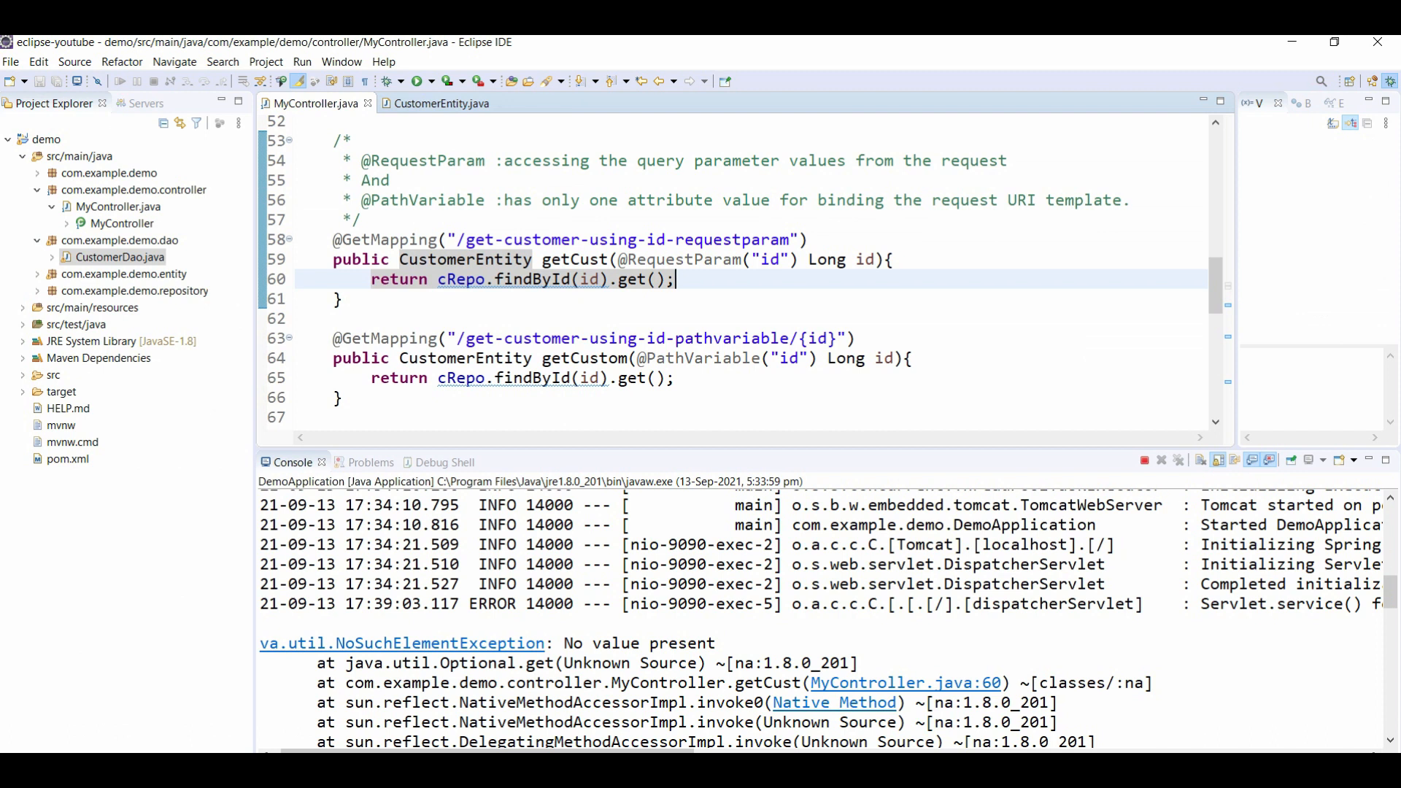
scroll(down, 3)
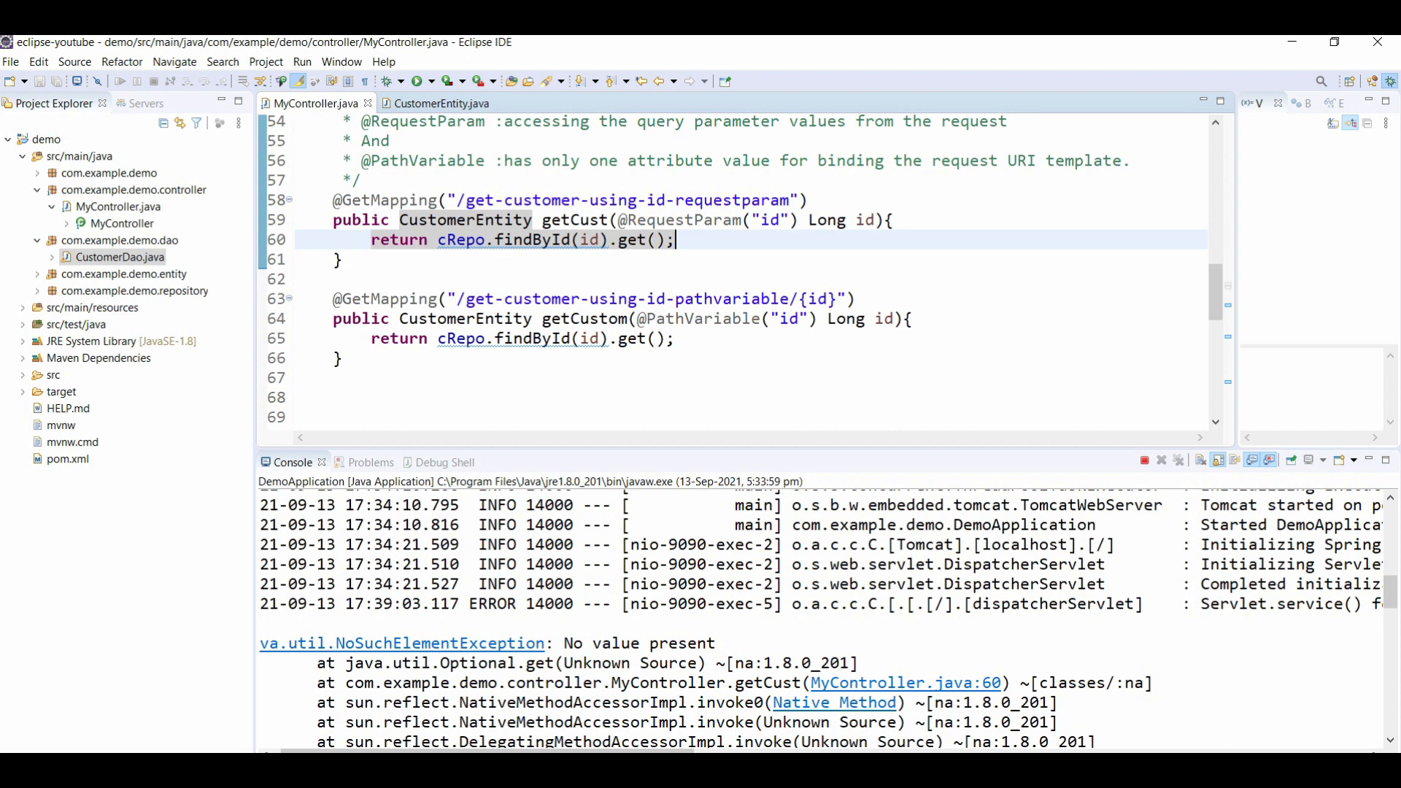
drag(332, 200, 340, 259)
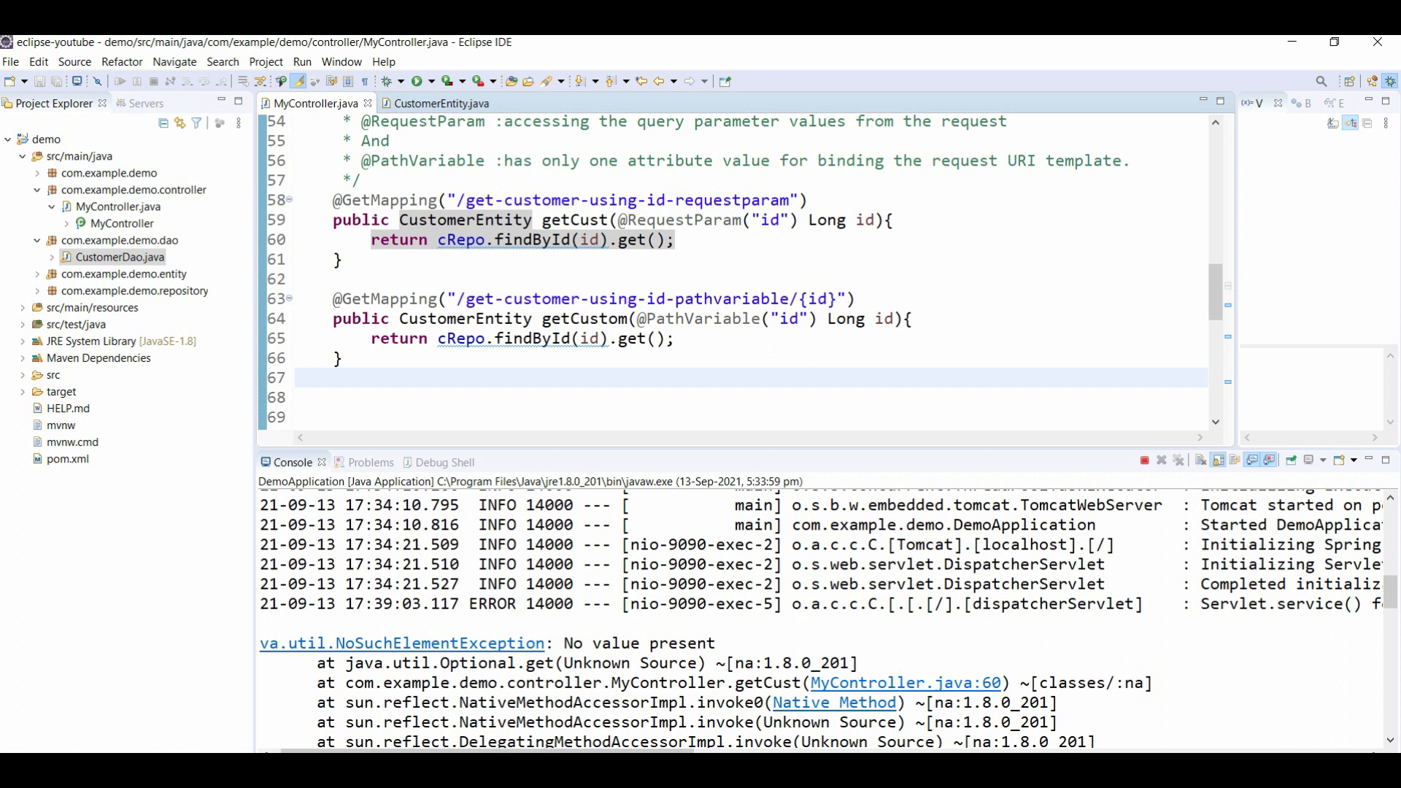
drag(333, 298, 341, 359)
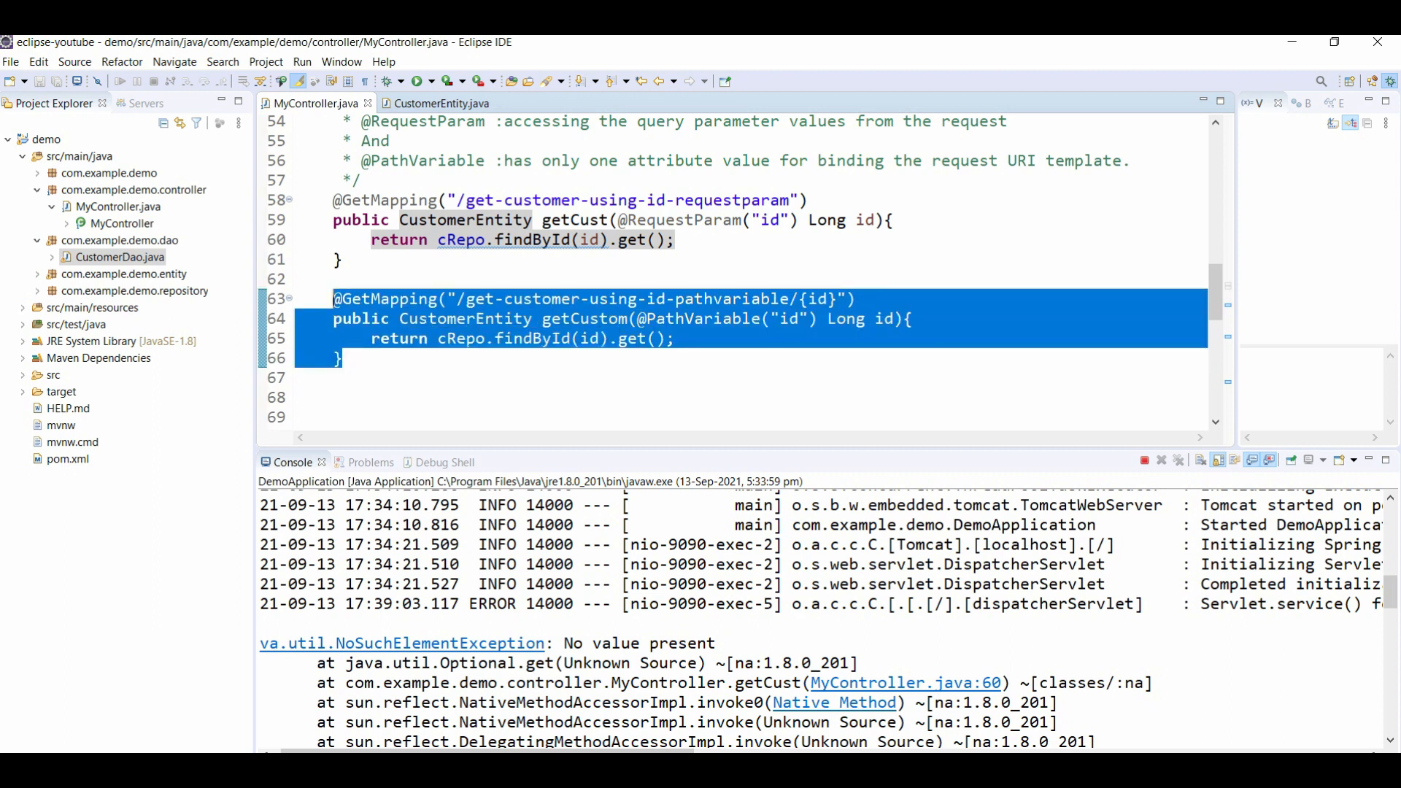
click(817, 298)
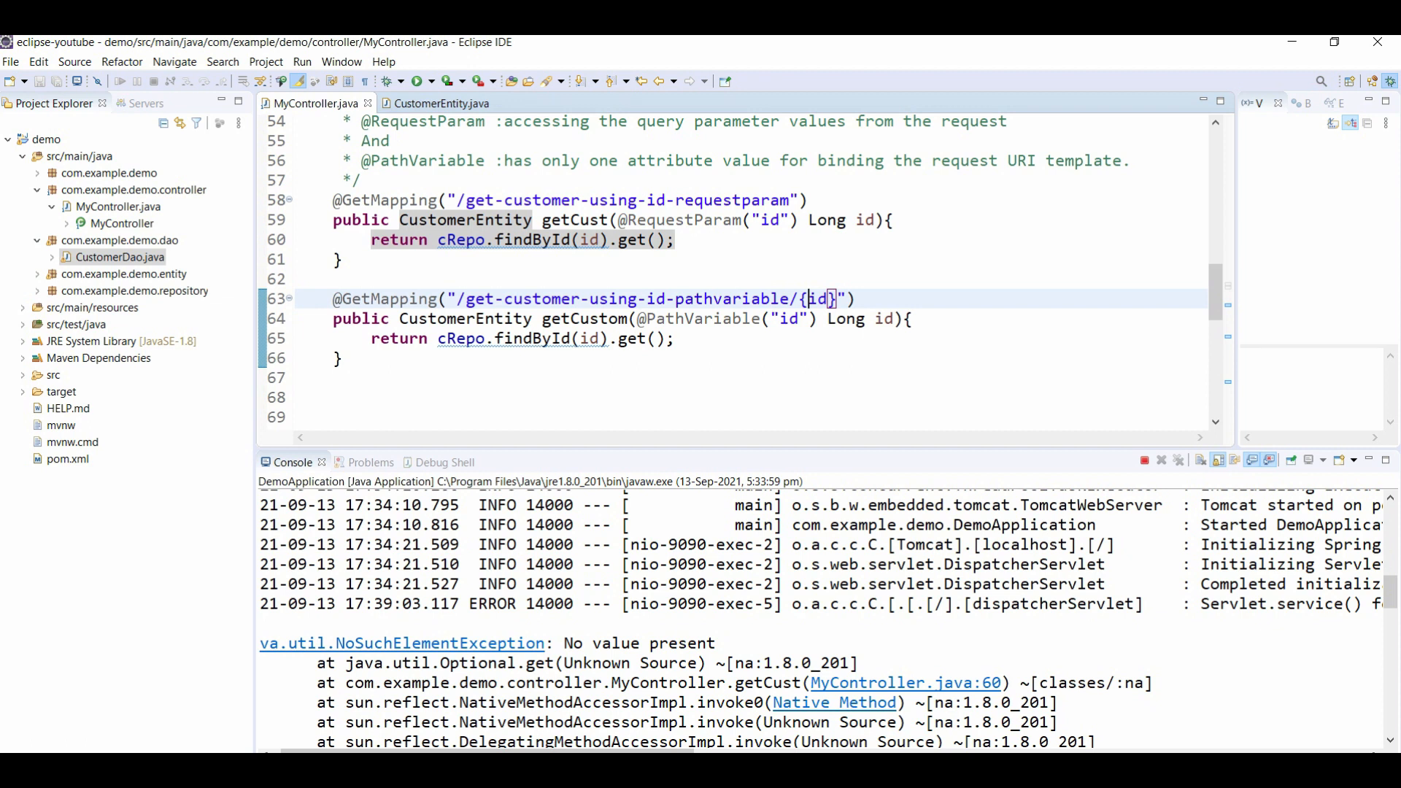
double_click(817, 298)
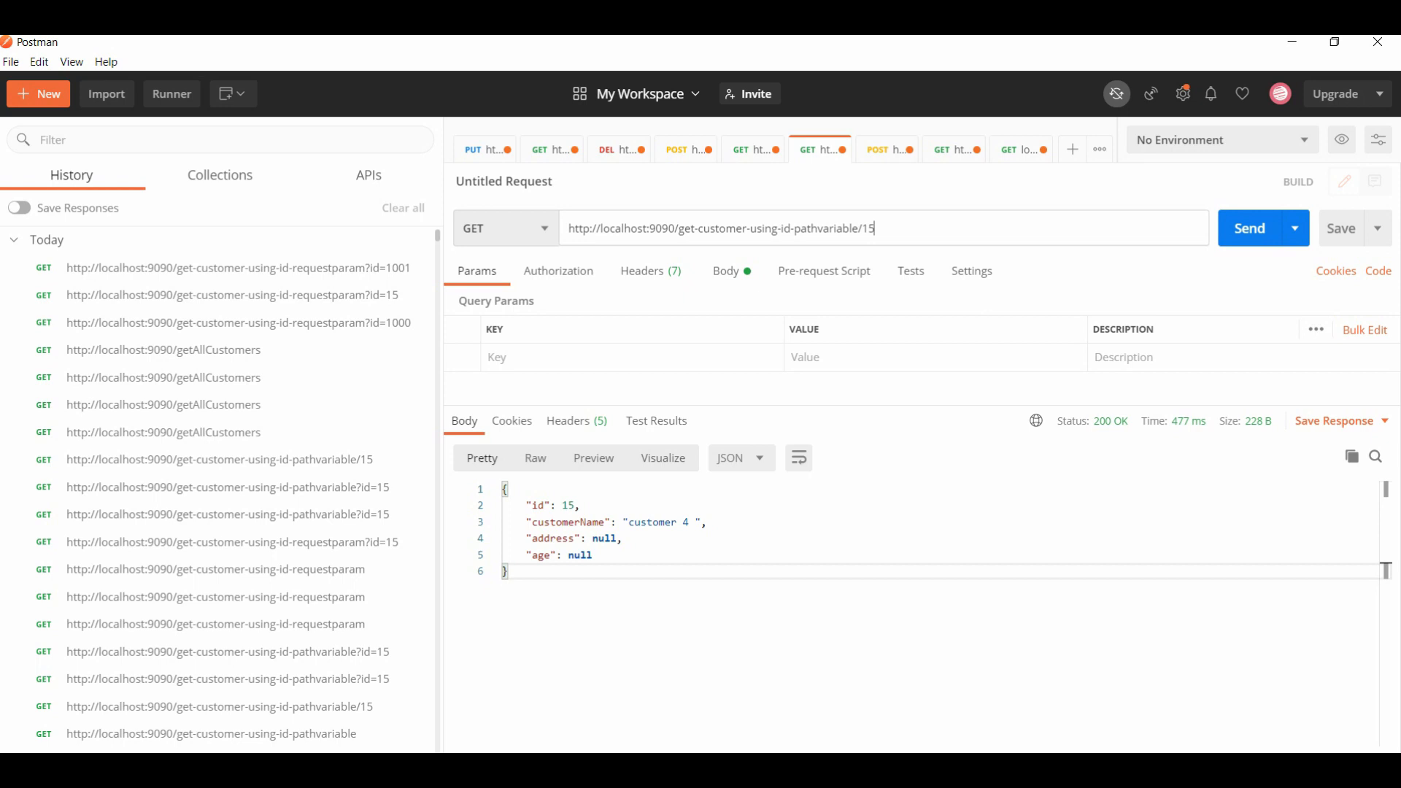
Request get-customer-using-id-pathvariable/1001 and highlight John's record in the 200 OK response
key(Backspace)
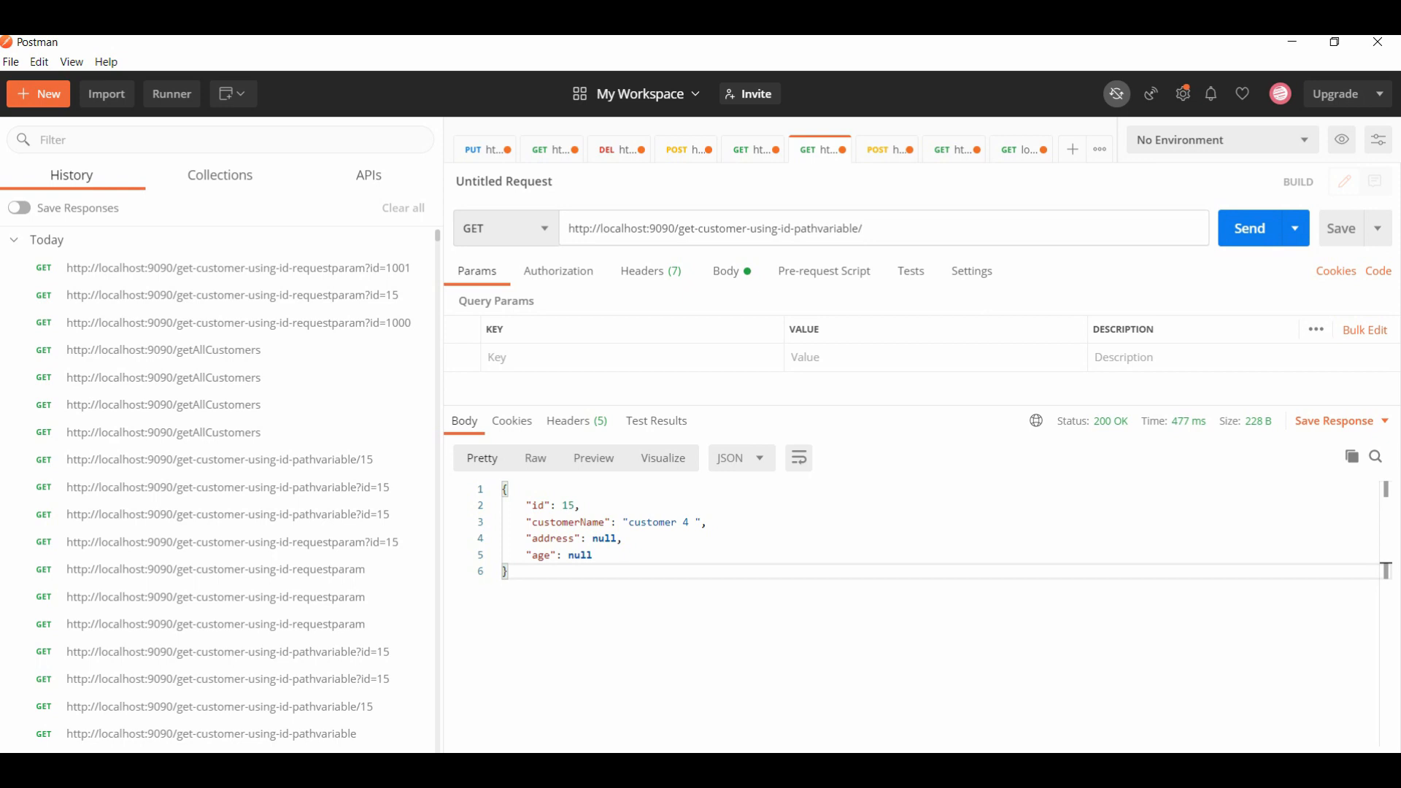
click(726, 272)
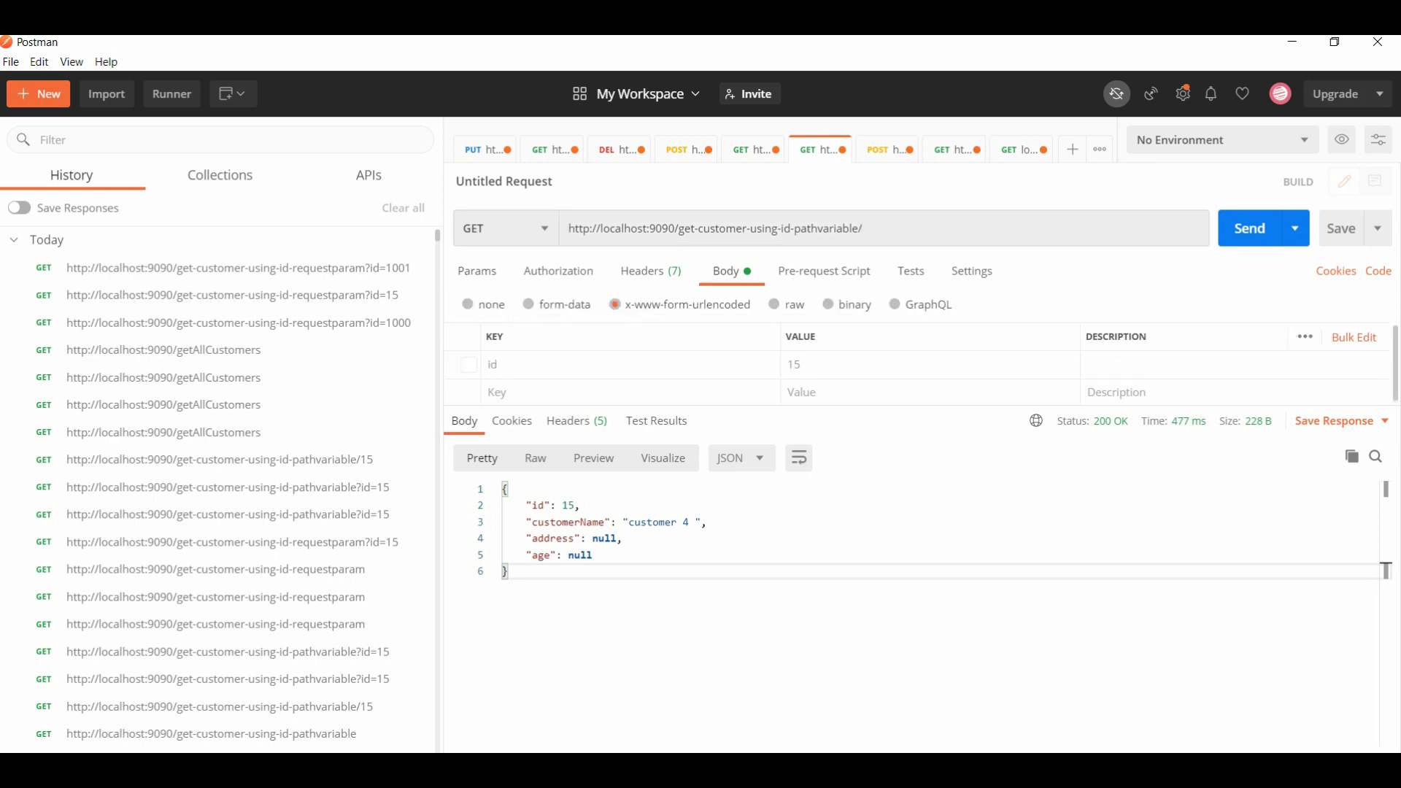
click(478, 271)
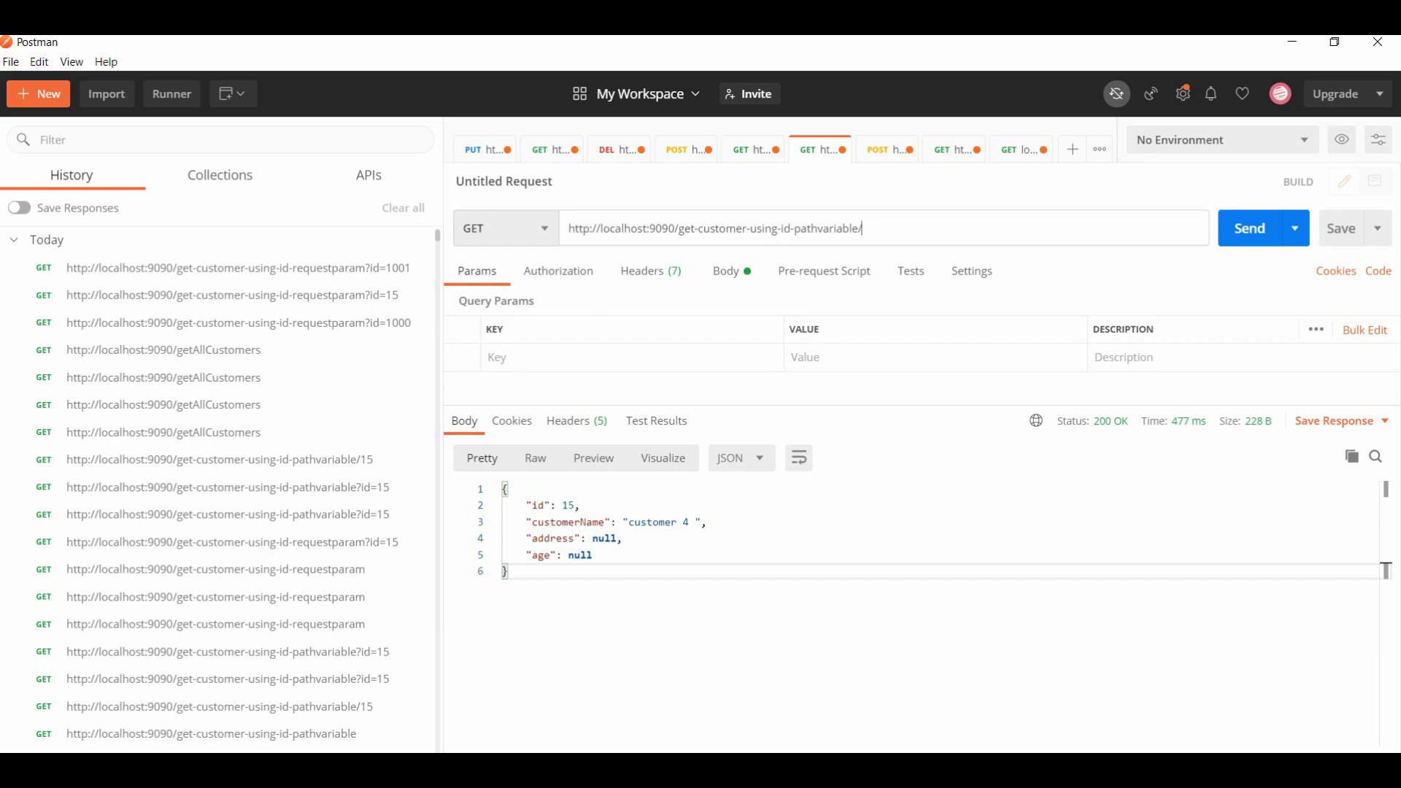
text(10001)
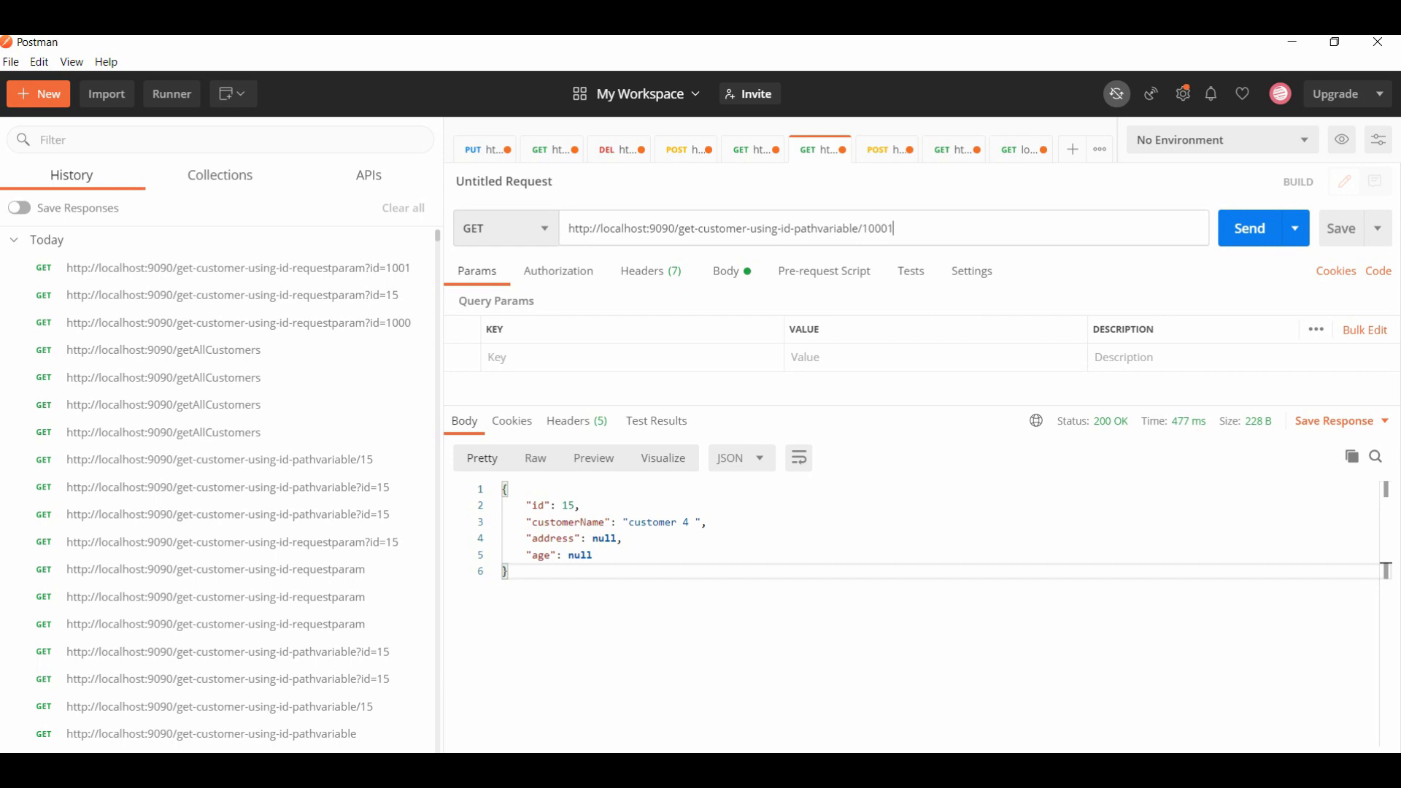
key(Backspace)
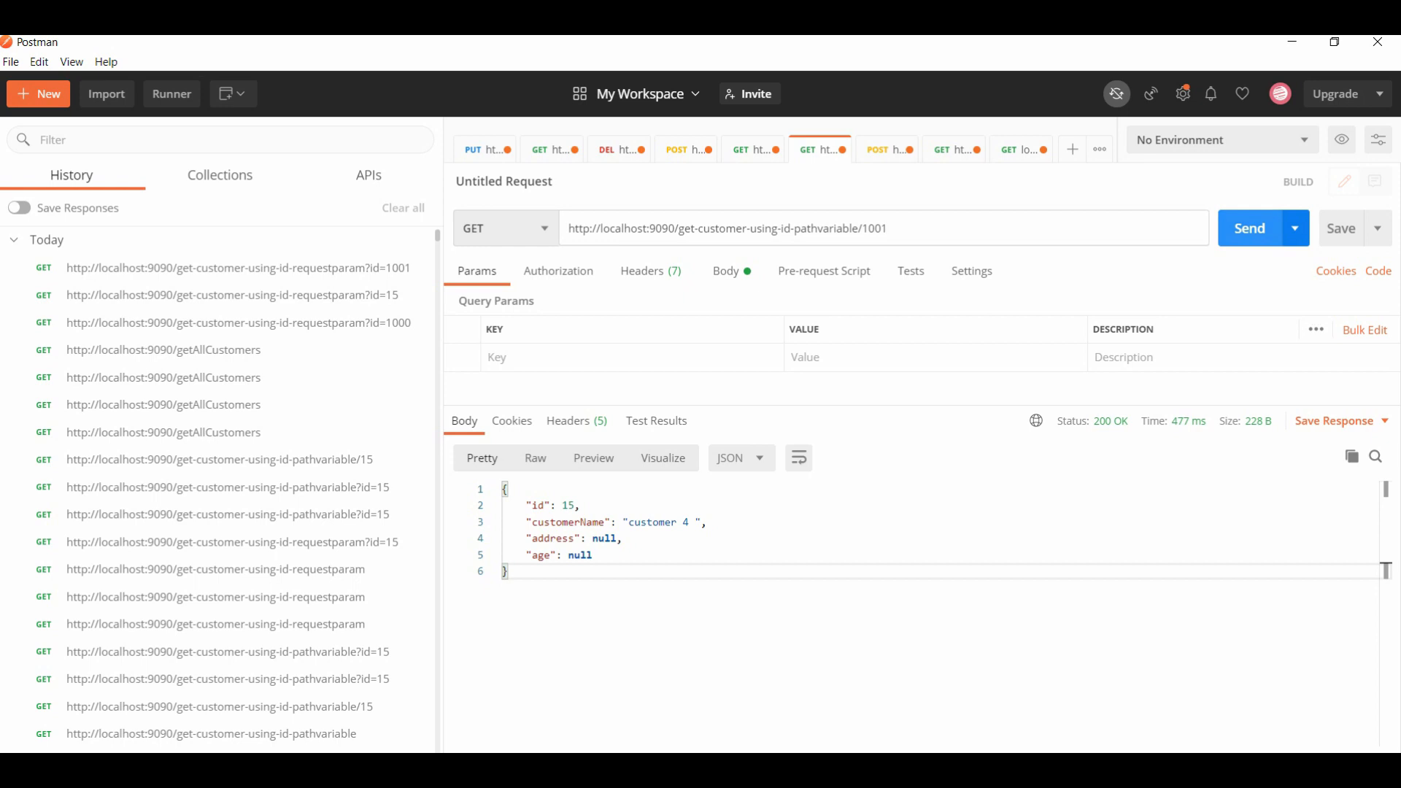
click(1250, 228)
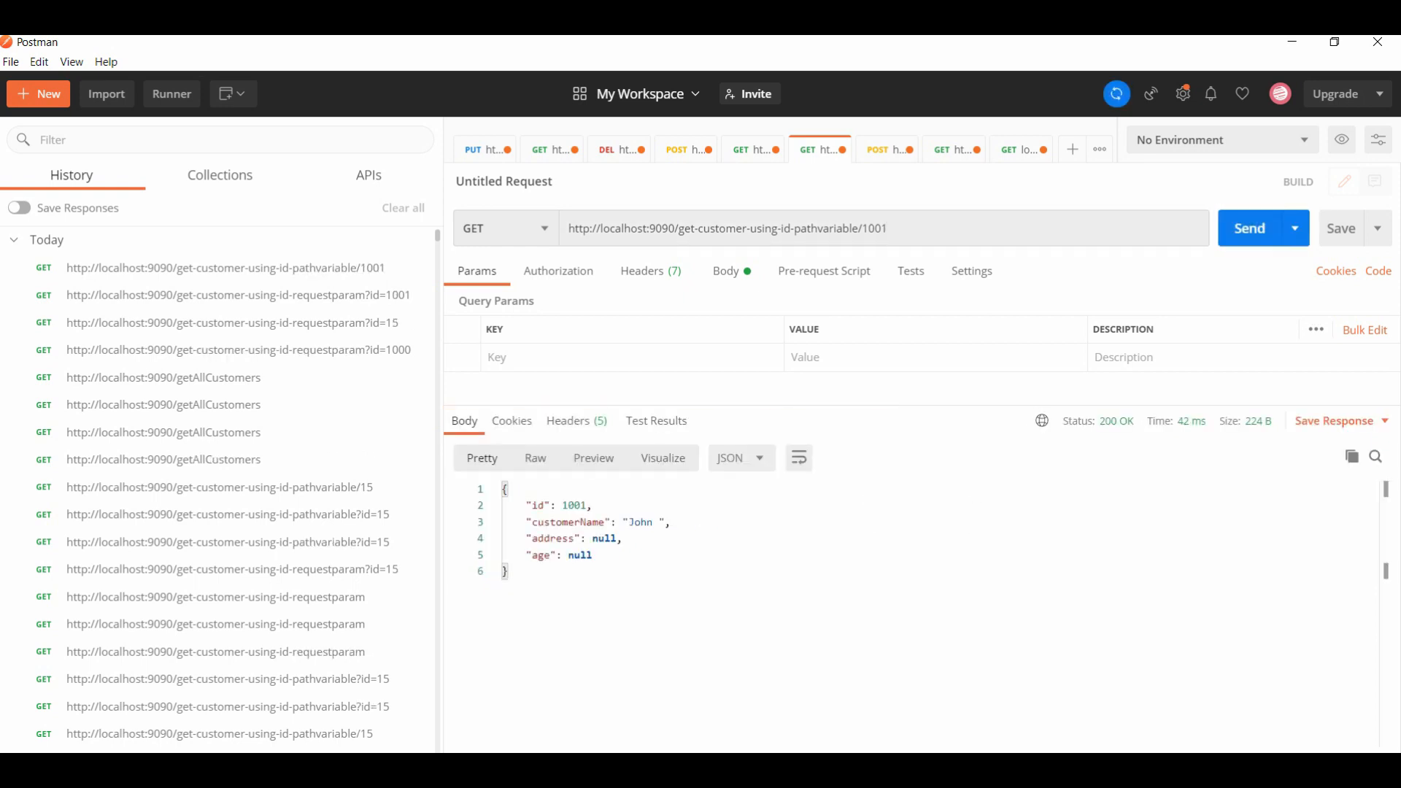
drag(505, 487, 607, 572)
text(0)
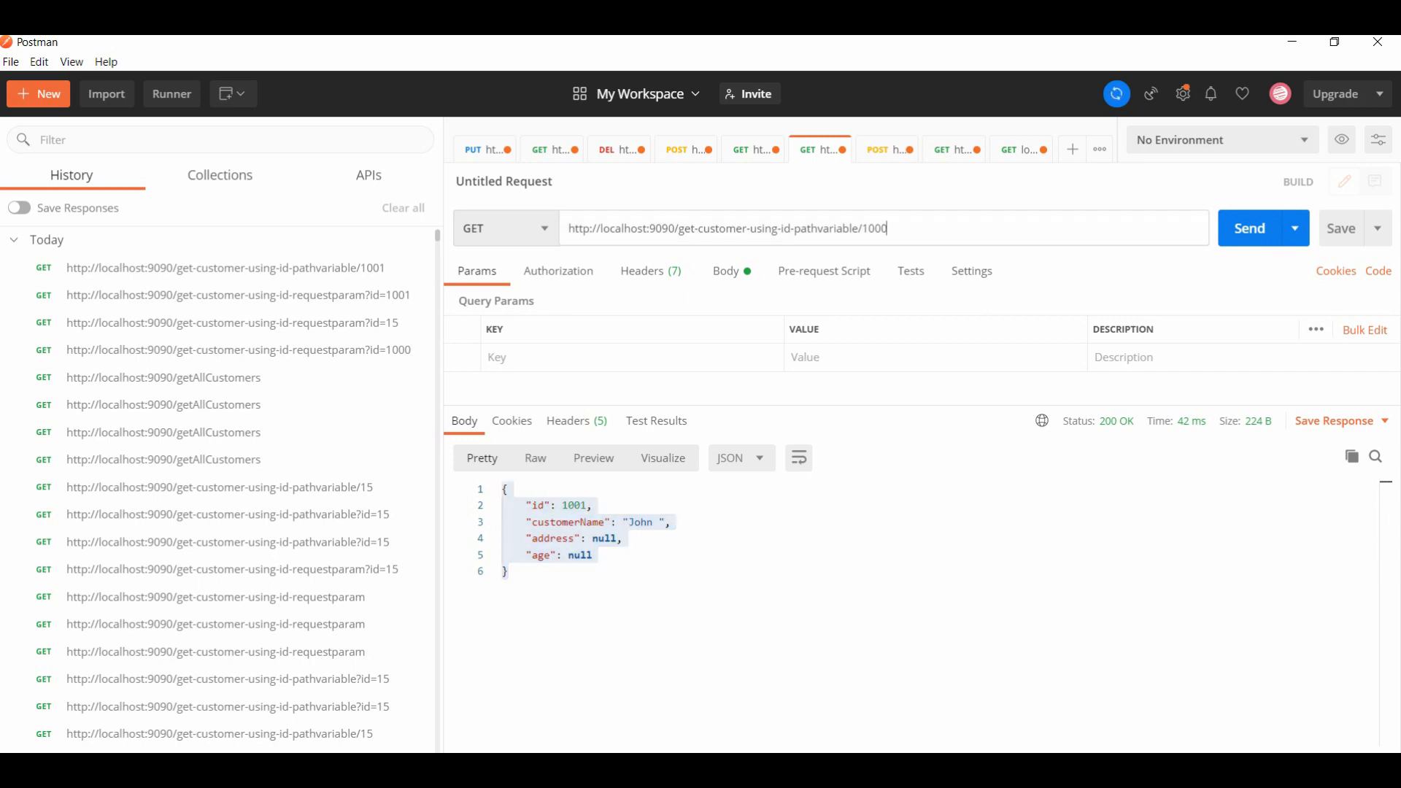
Request nonexistent customer 1000 via path variable, inspect the 500 error JSON, restore id 15
click(1250, 227)
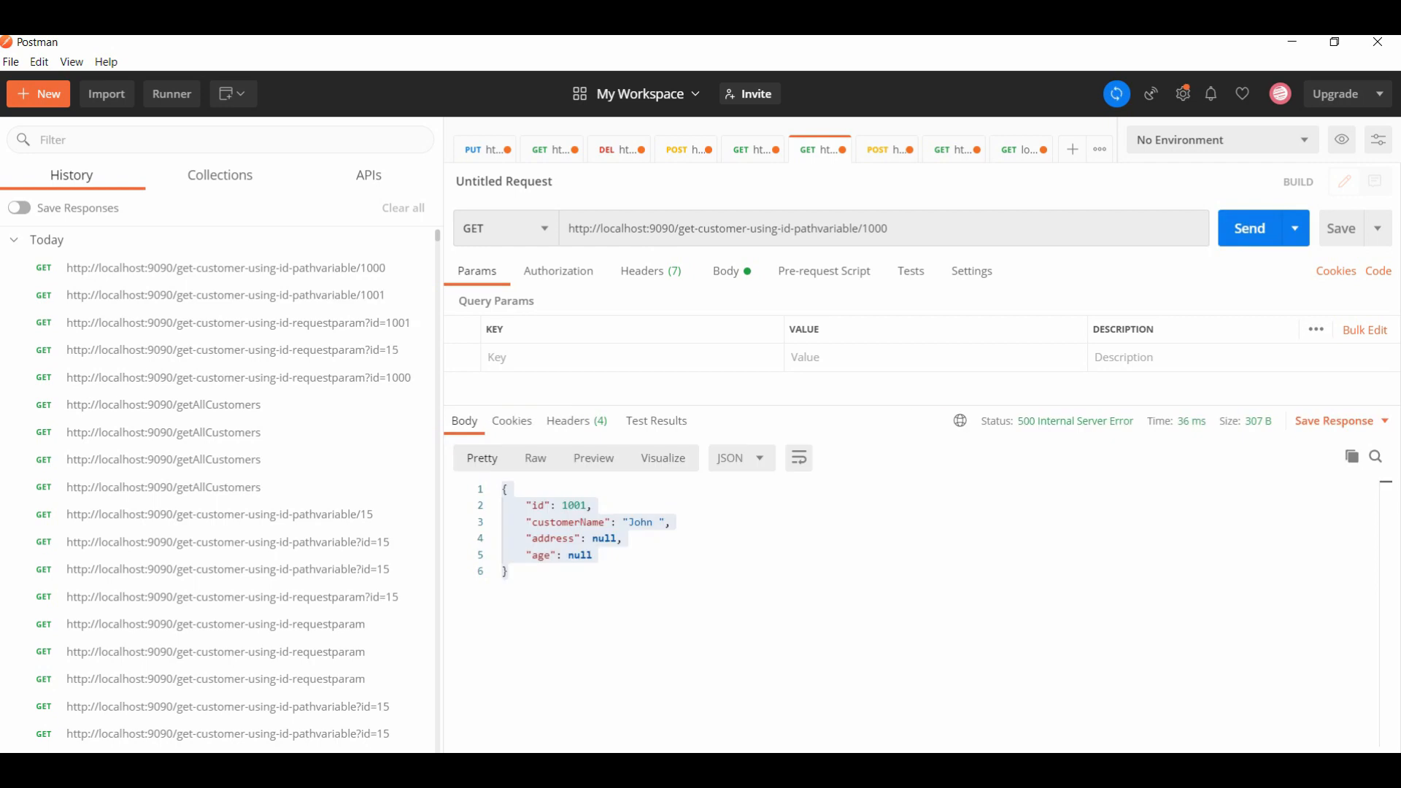
click(1250, 228)
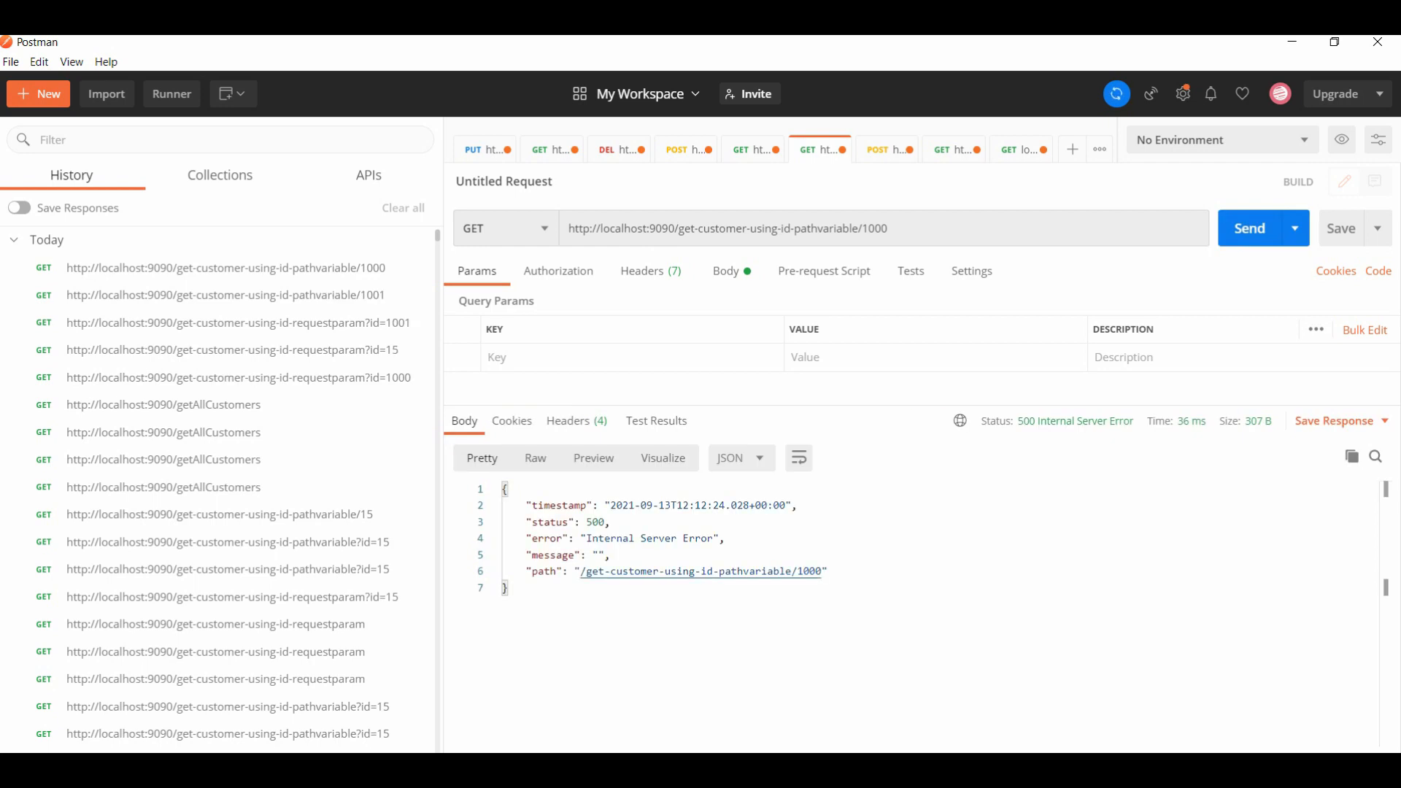
drag(523, 555, 826, 573)
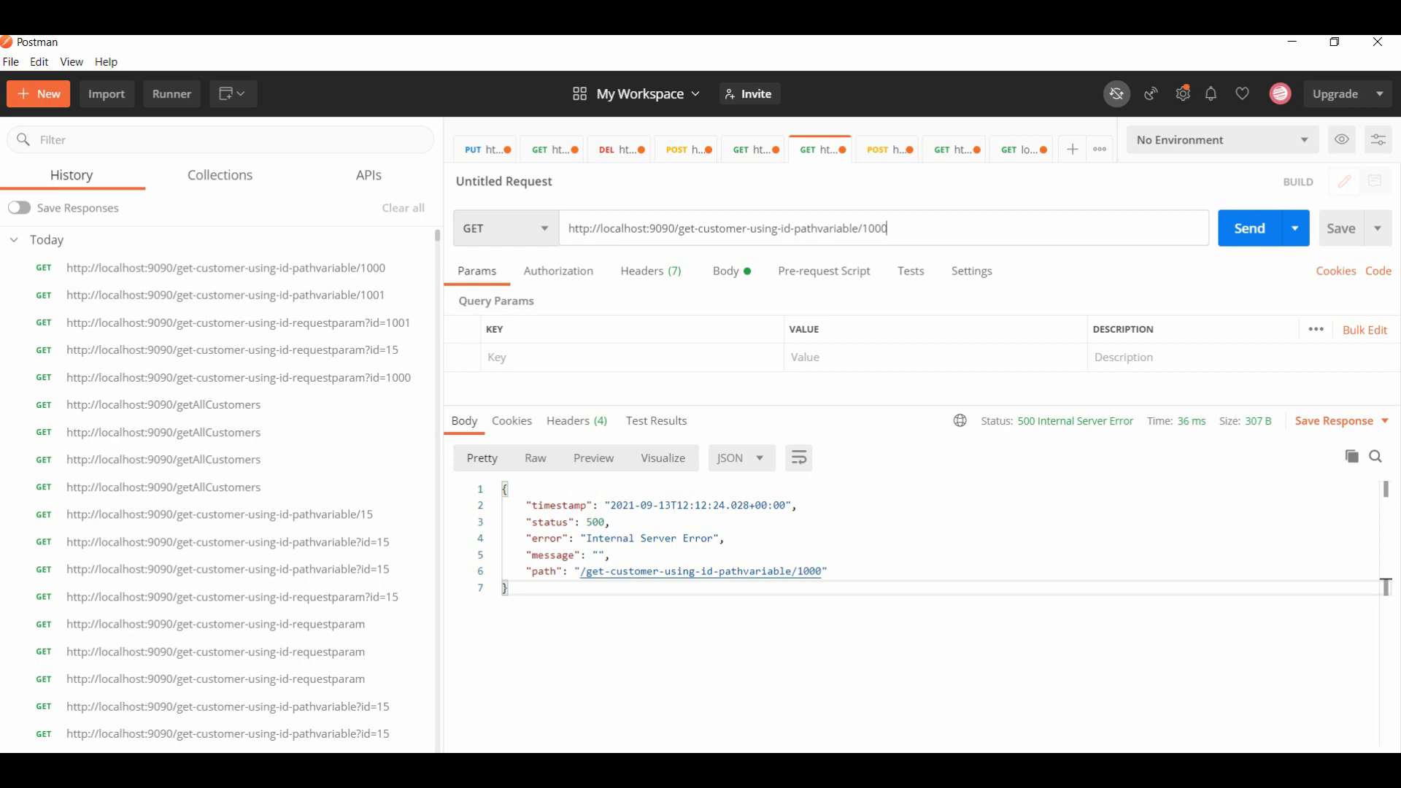
click(753, 149)
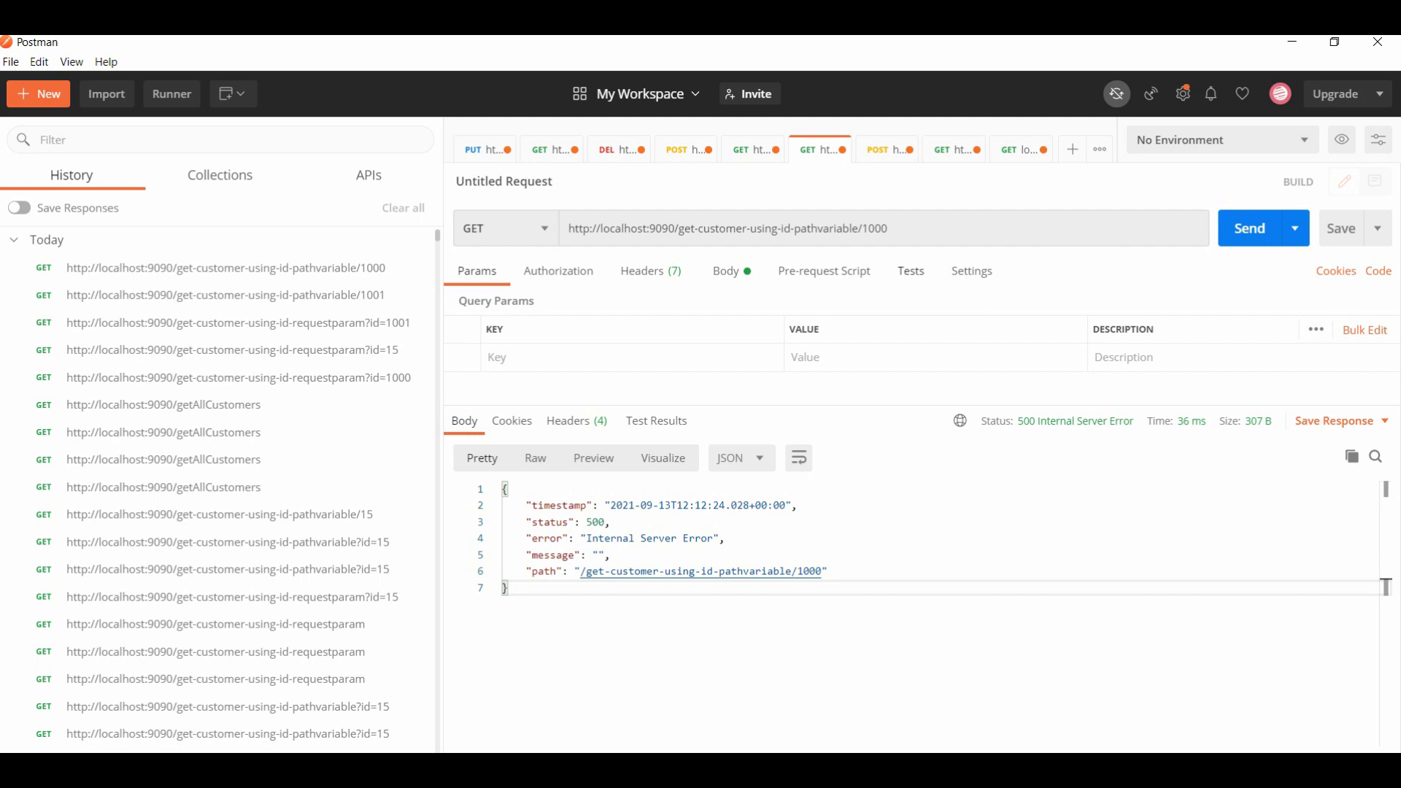
key(BackSpace)
text(5)
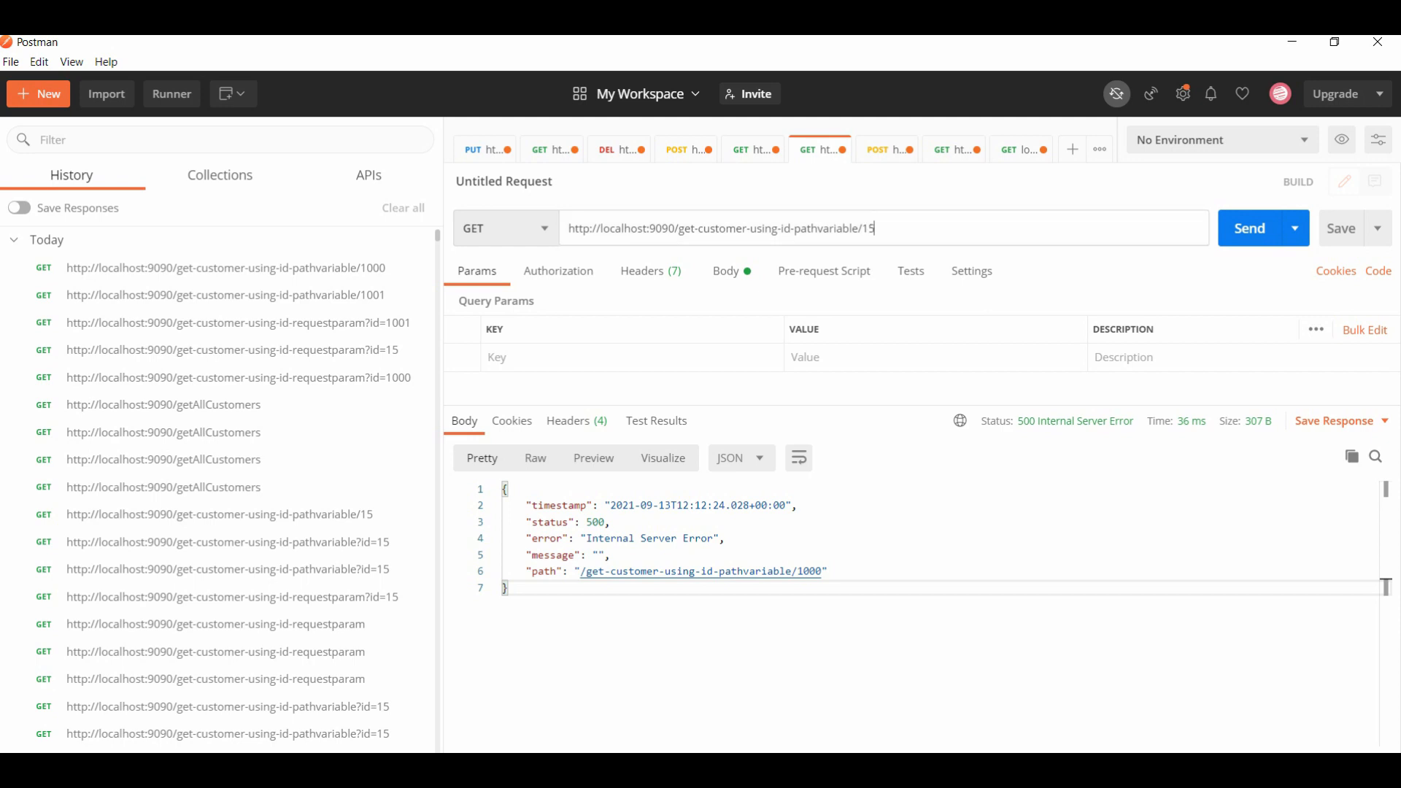
Switch back to Eclipse and highlight the id parameter of the getCustom path-variable method
click(1250, 228)
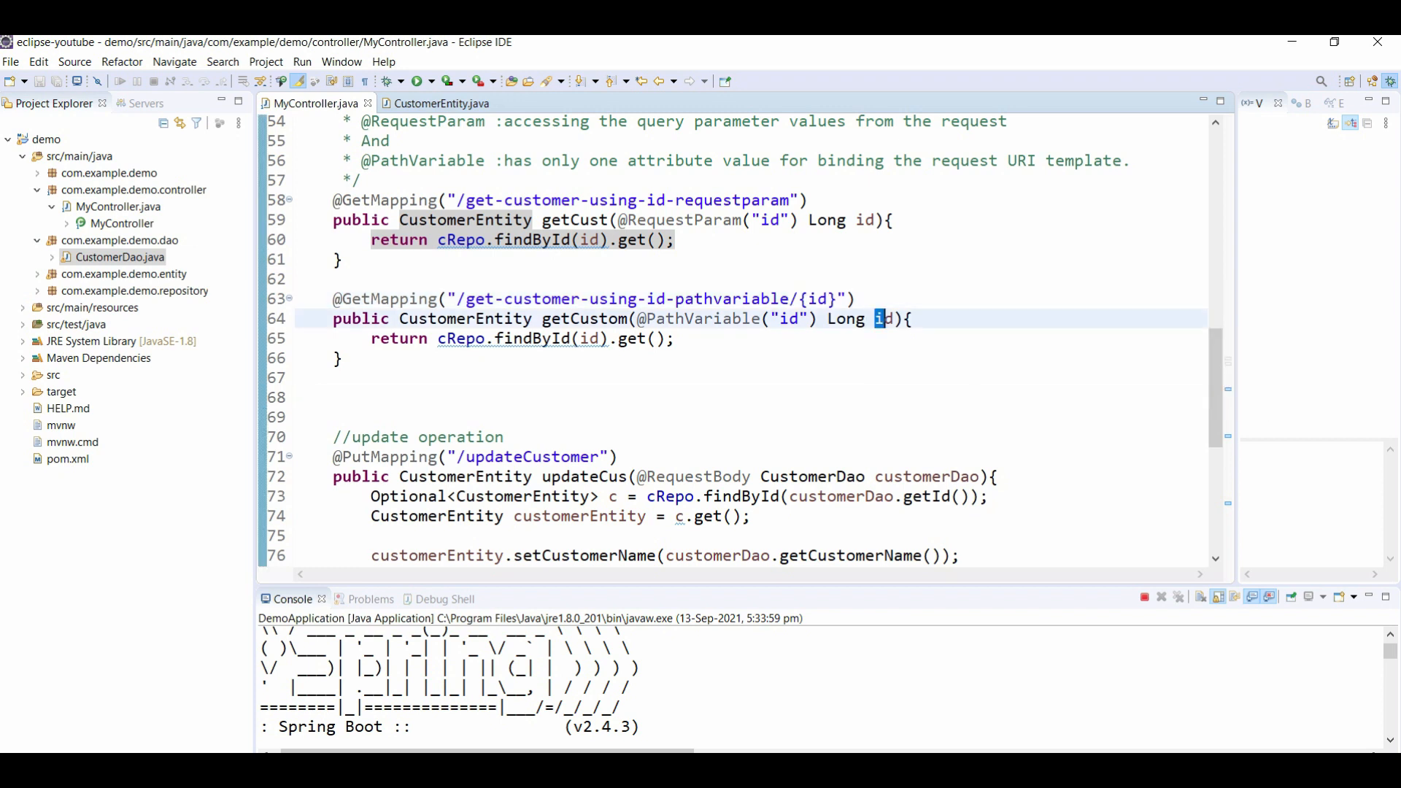
double_click(884, 319)
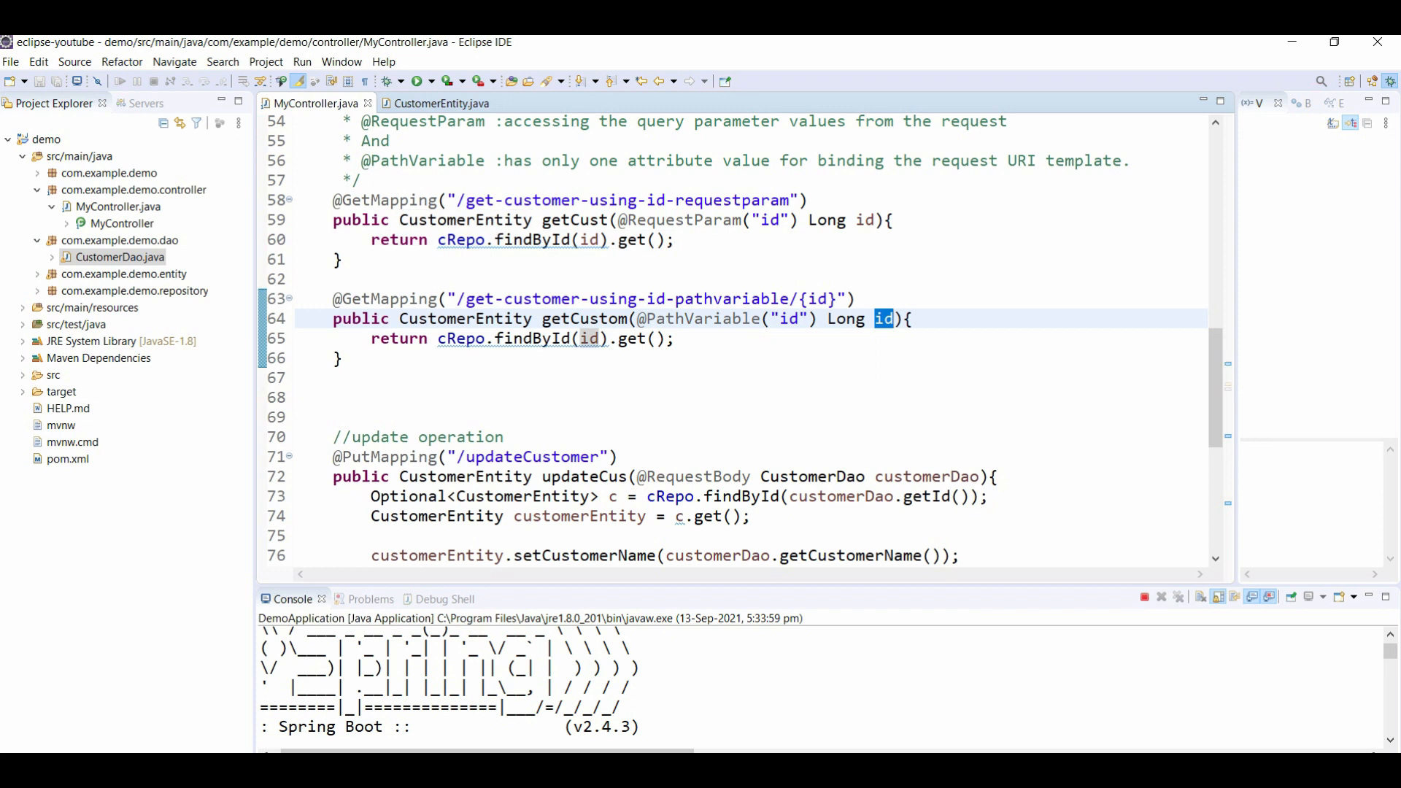